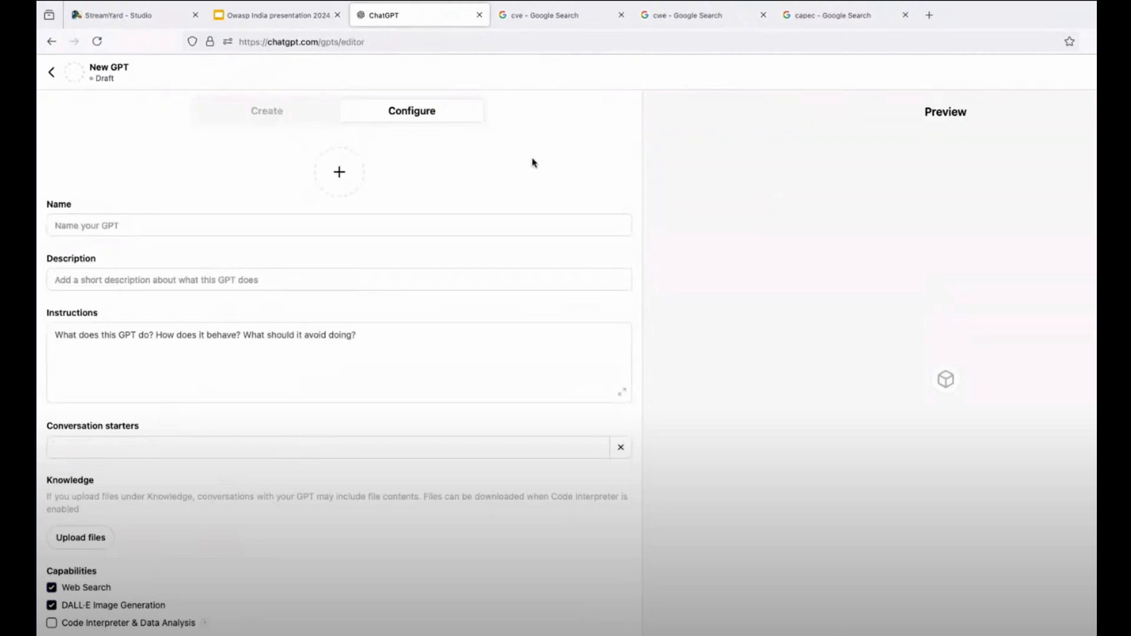
- Enter 'threat modeling' as the new GPT's name in the Configure tab
click(338, 225)
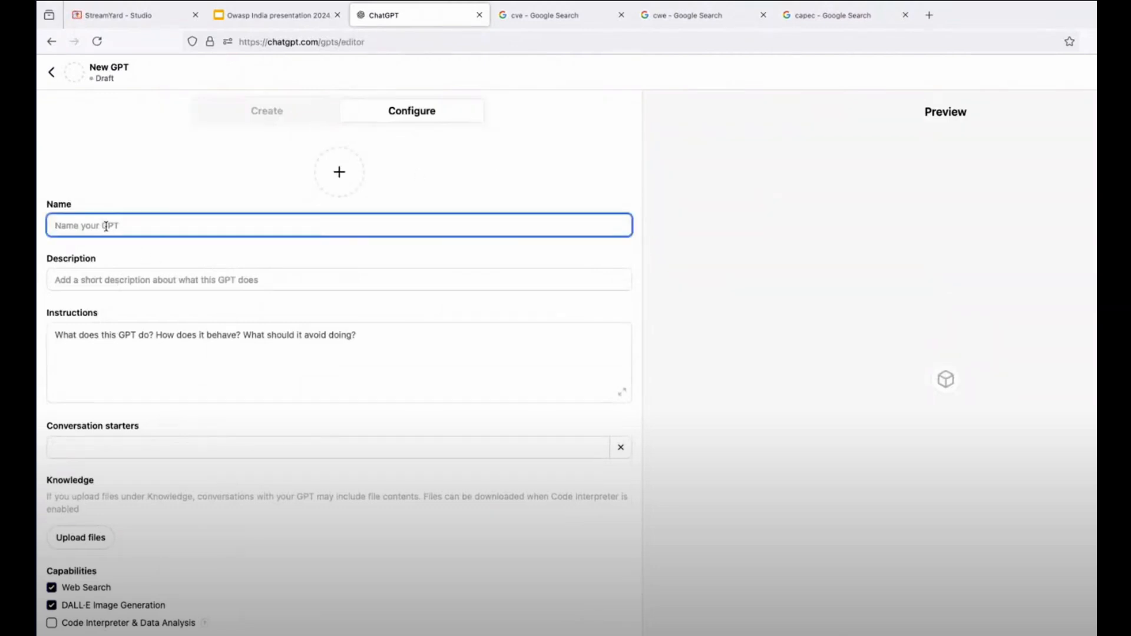
text(ht)
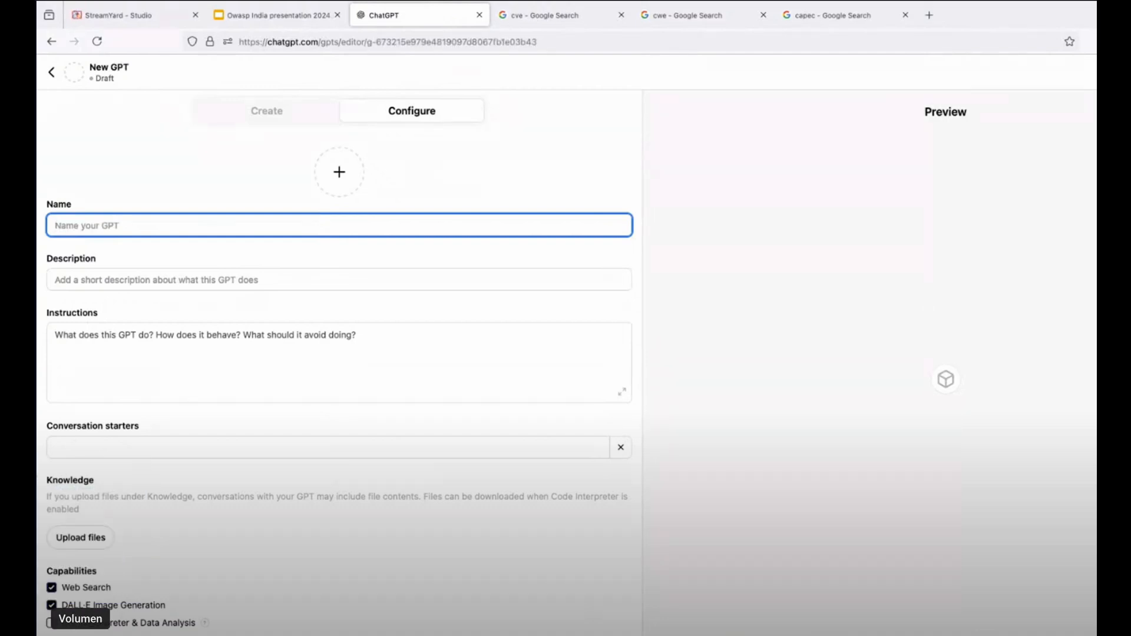
text(threat modeling)
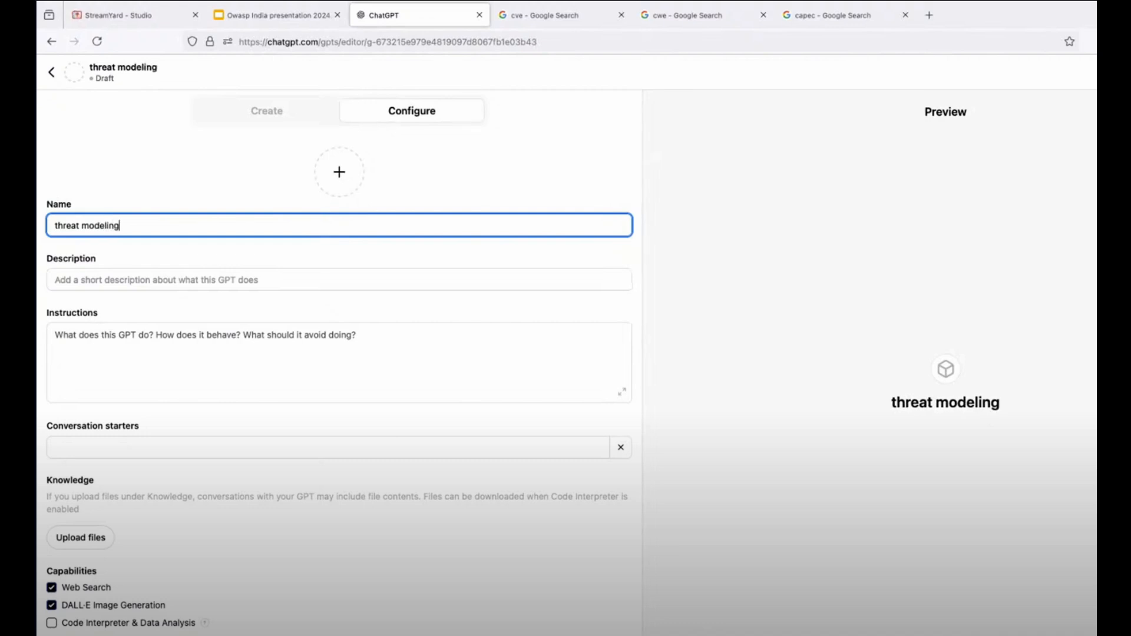
- Give the GPT the description 'this is an automated thread modeling'
click(339, 280)
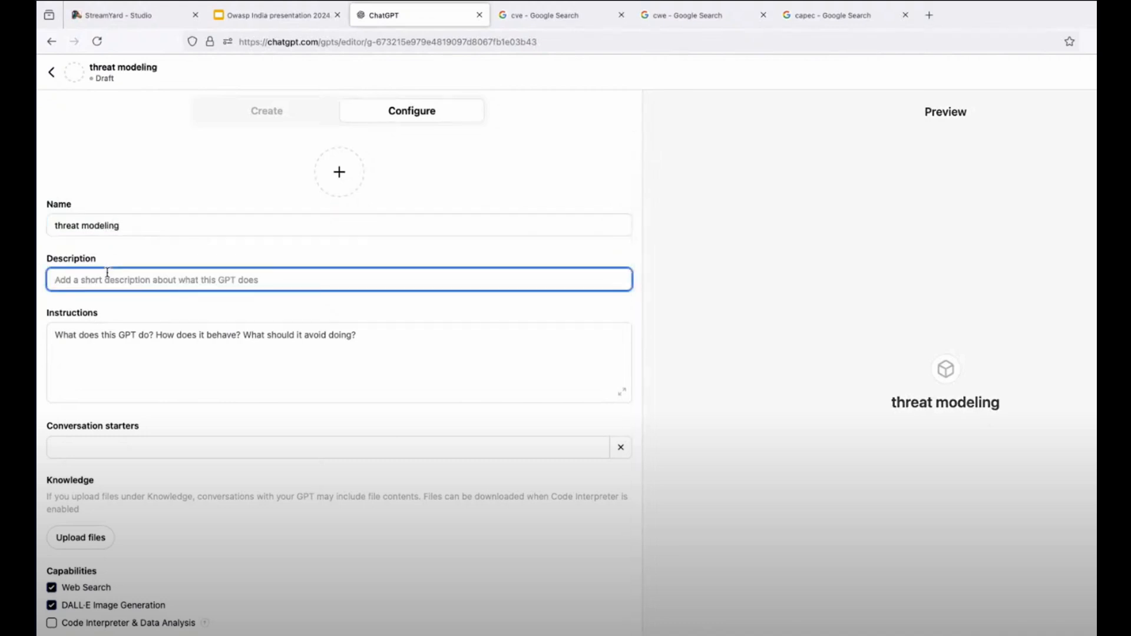
text(this is an automated thre)
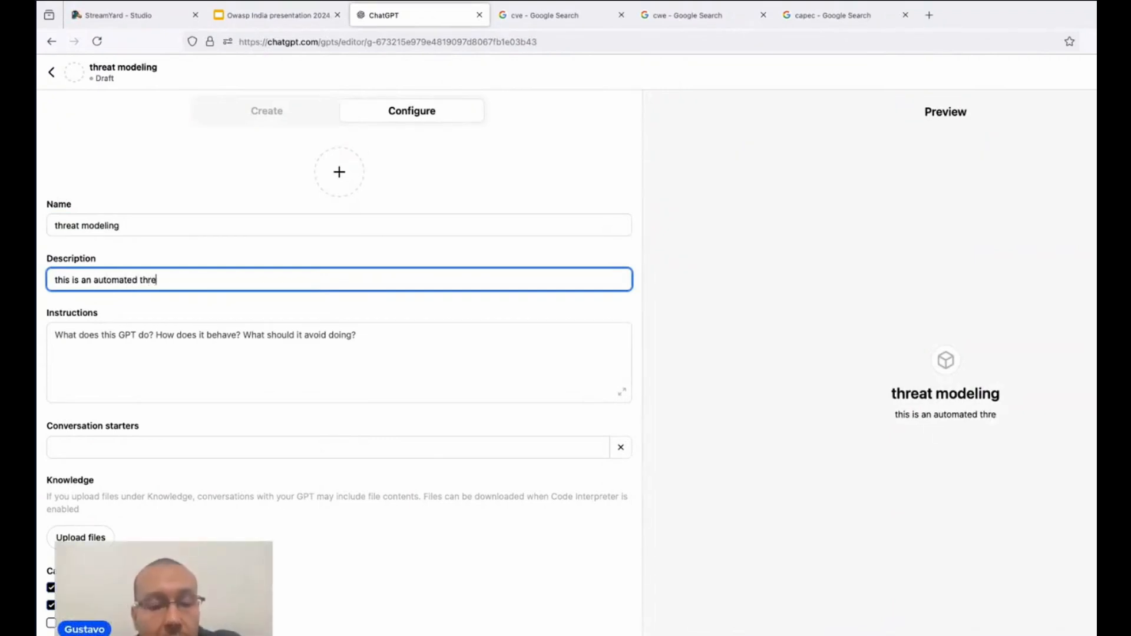
text(ad modeli)
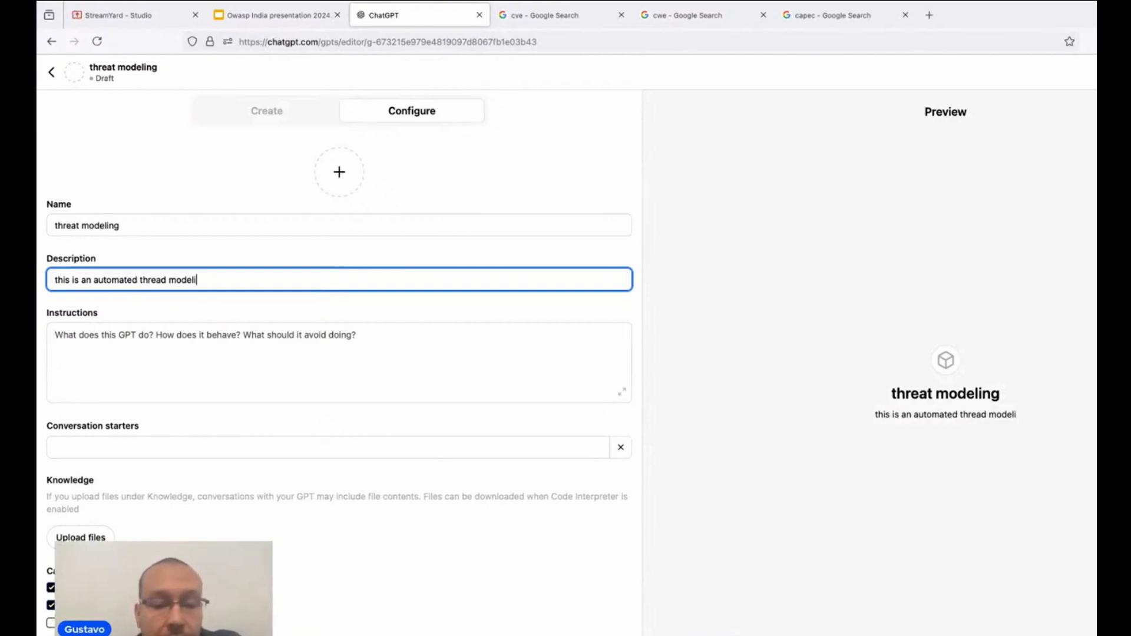
- Set instructions to 'test owasp india 2024' and add the conversation starter 'appsecc'
click(338, 360)
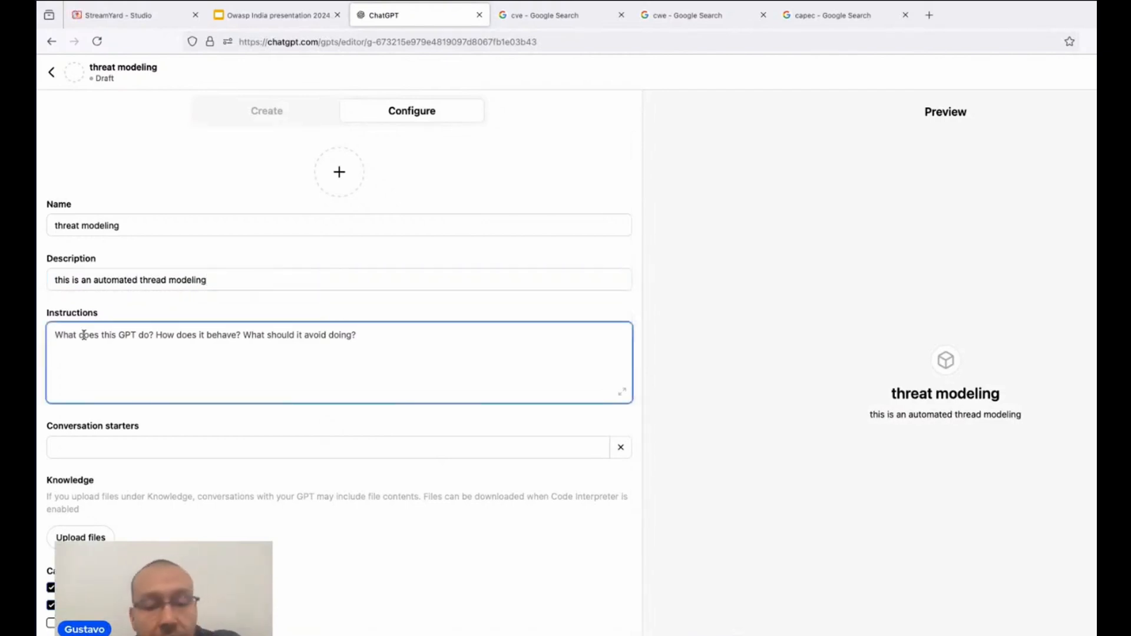
text(test inid)
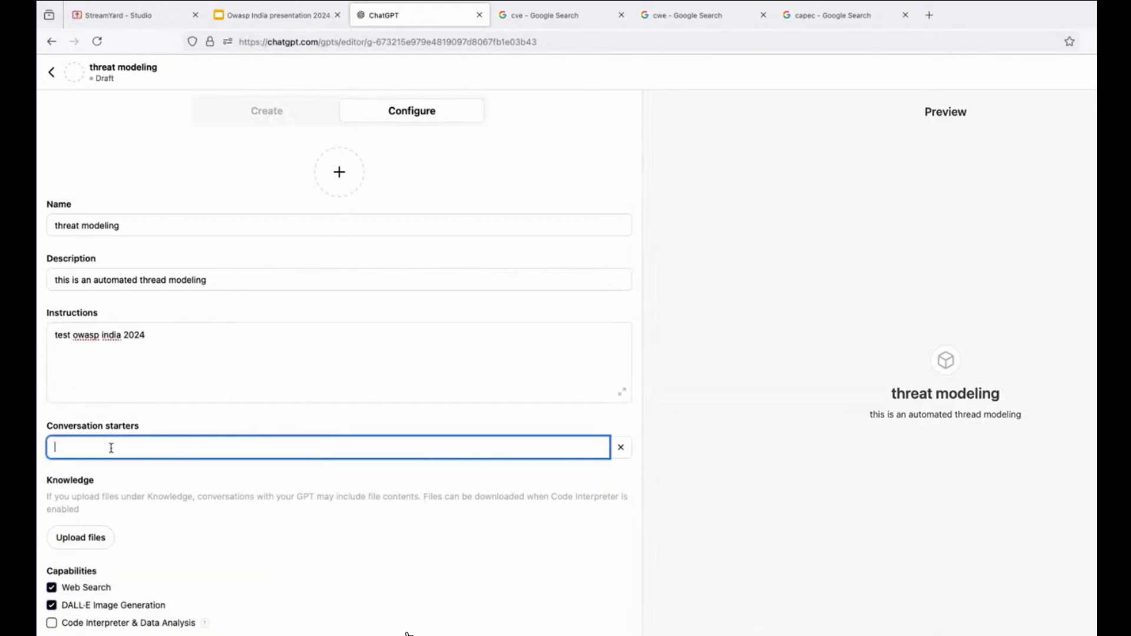
text(appsecc)
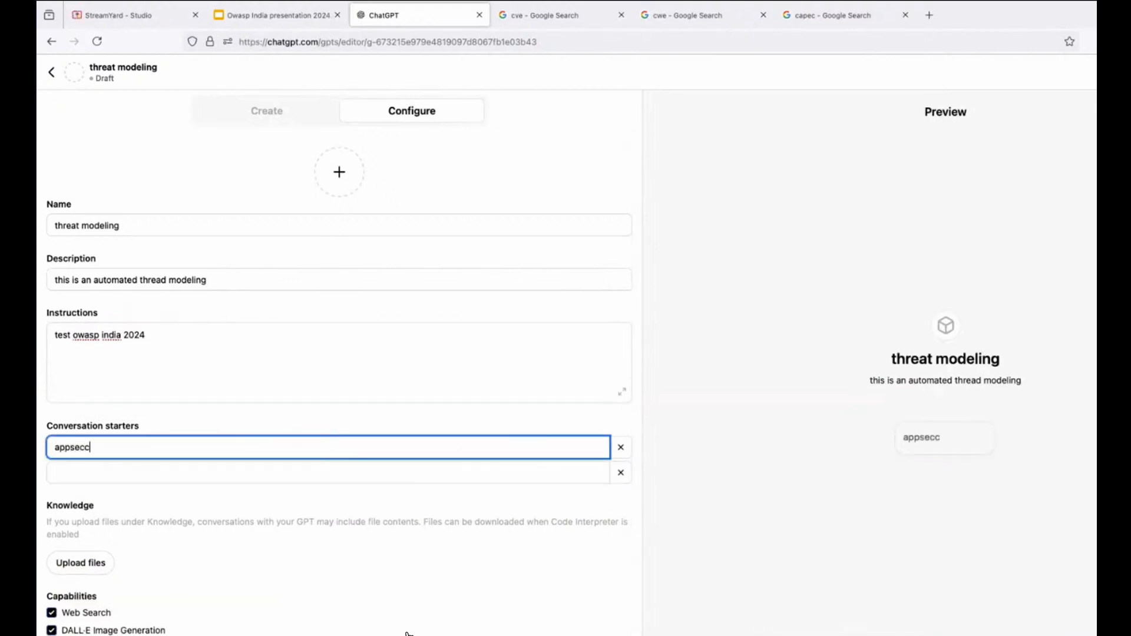
mouse_move(372, 450)
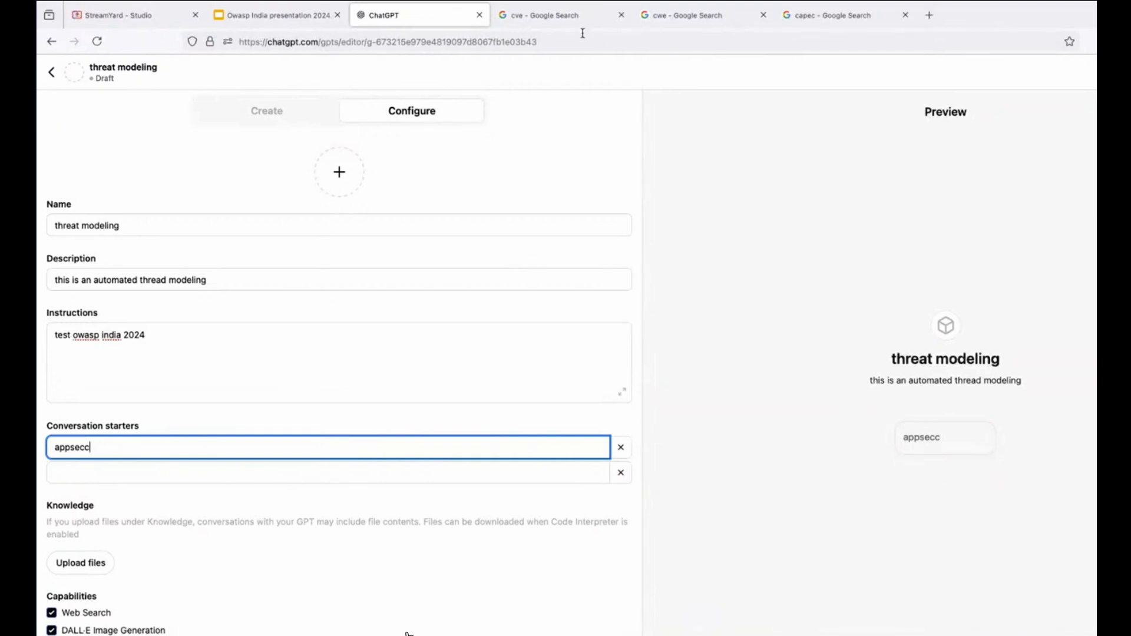
- Open cve.org's overview page and look up 'PHP' as a CVE ID, which returns not found
click(560, 14)
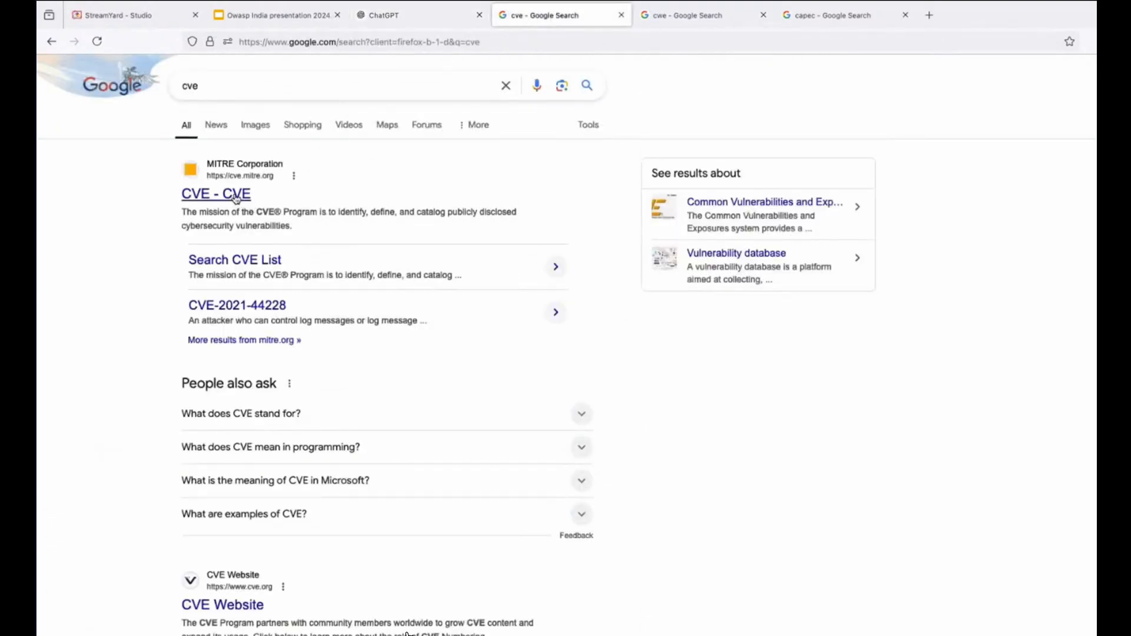
click(215, 194)
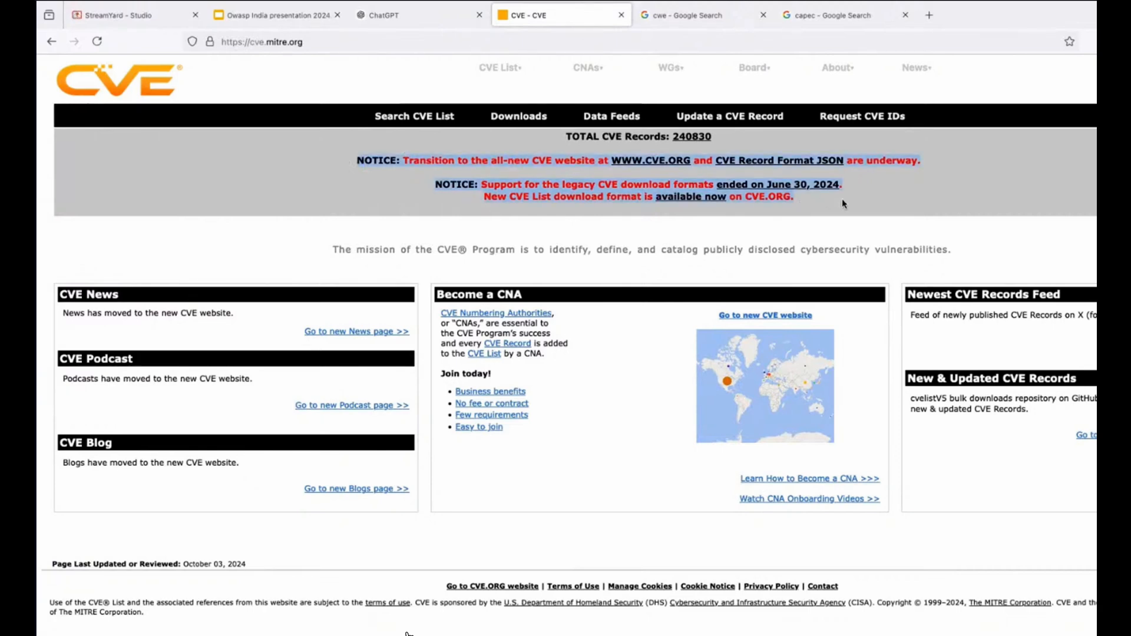
mouse_move(686, 77)
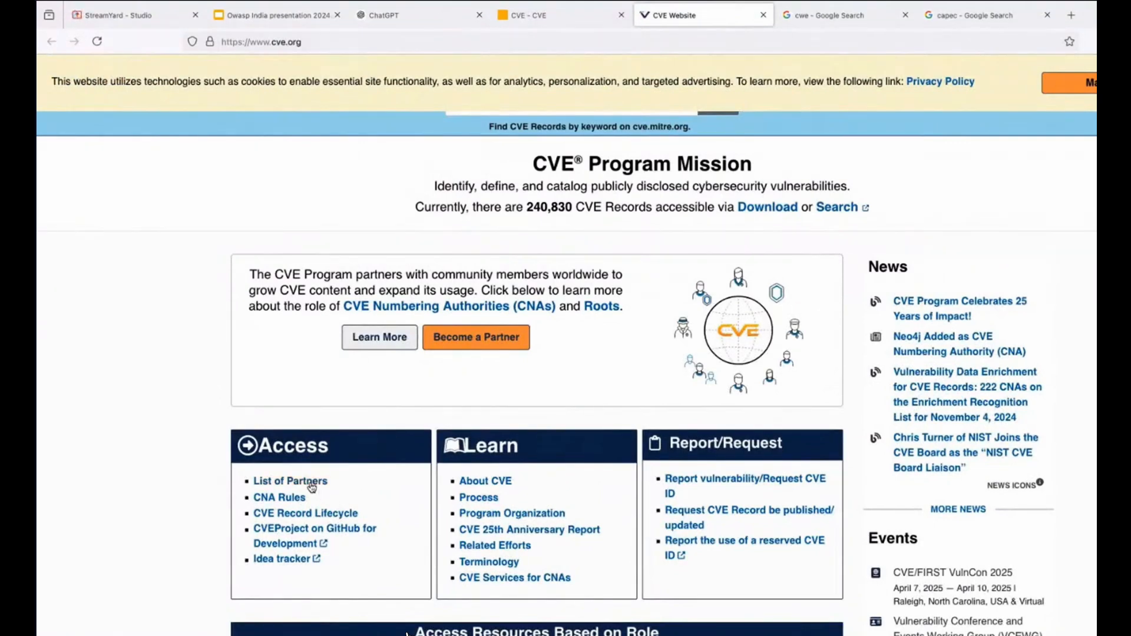
click(485, 480)
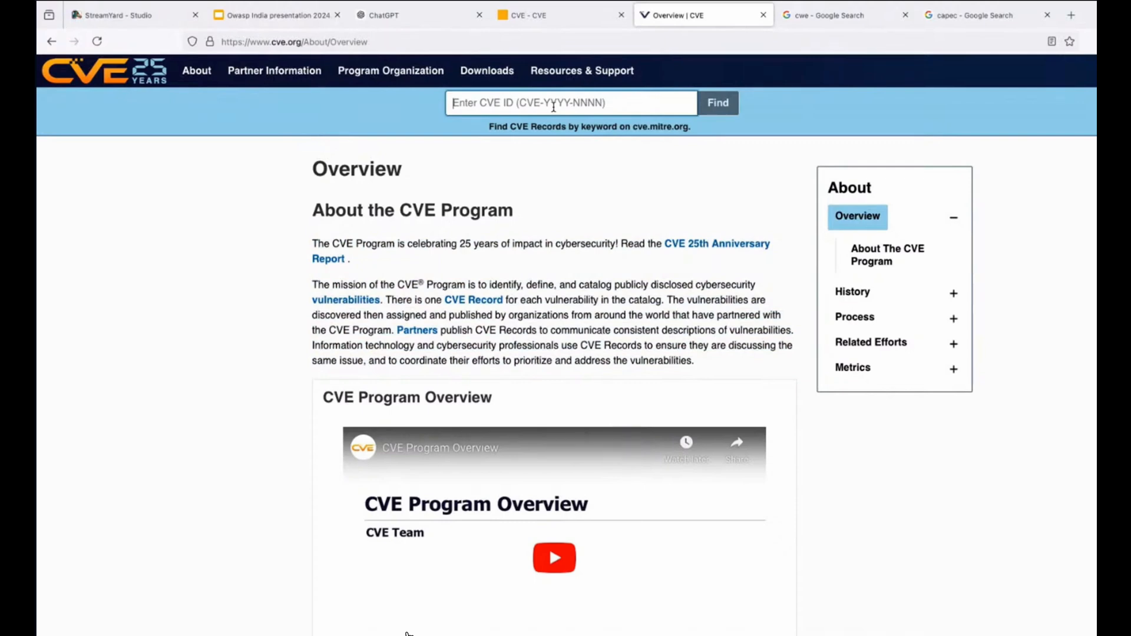
text(PHP)
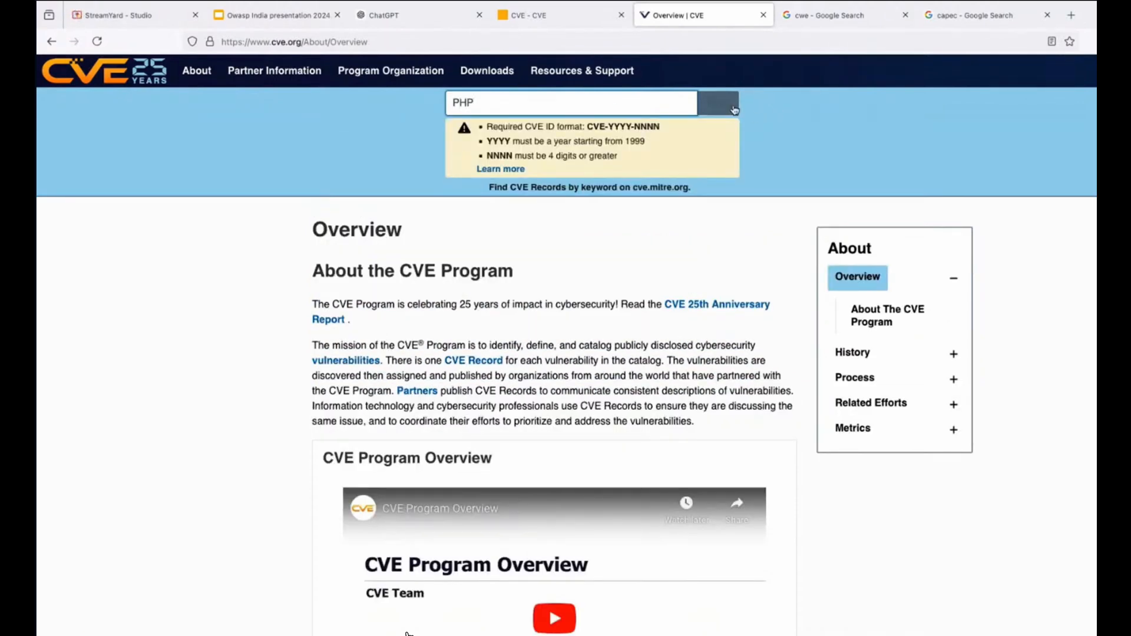
click(717, 102)
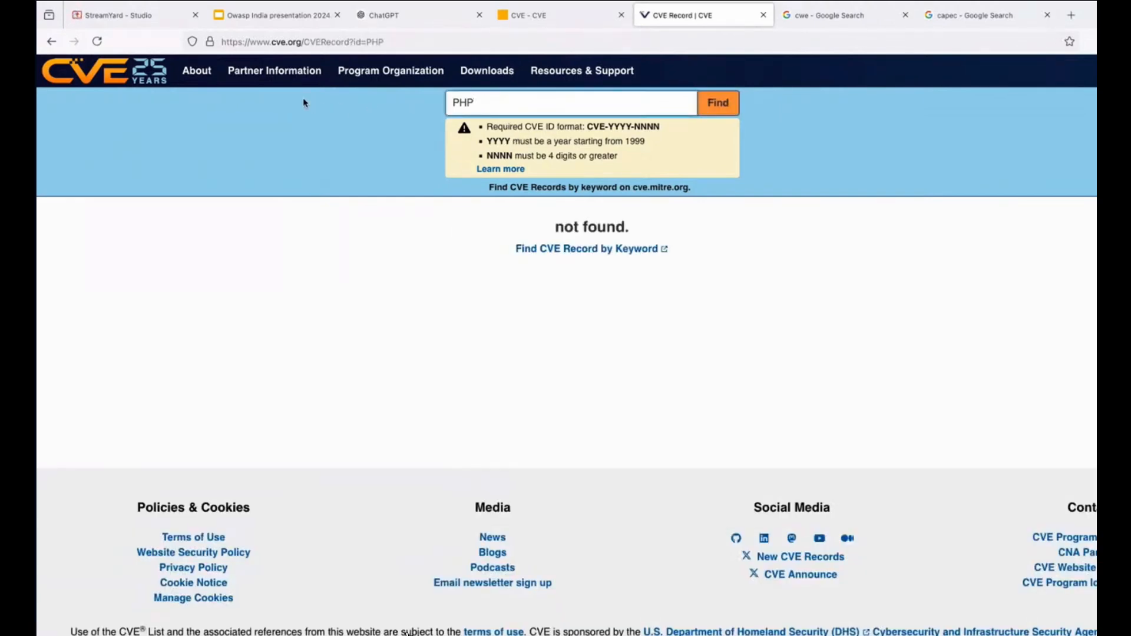
click(303, 41)
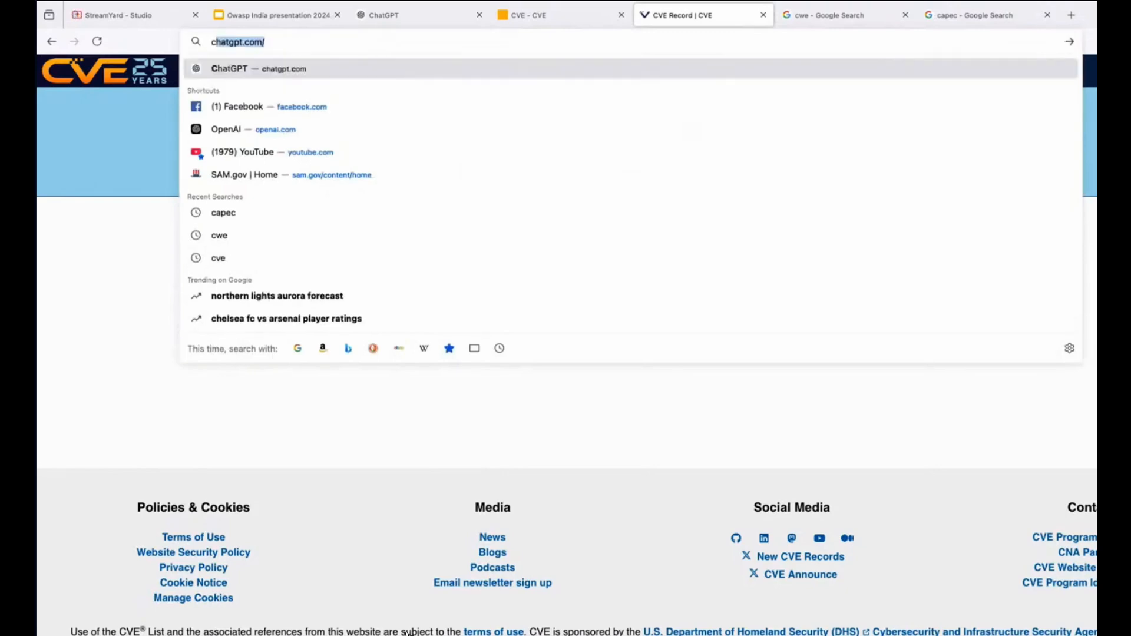
- Search CVEdetails.com for php and open CVE-2014-9426 from PHP's vulnerability statistics
text(cve detail)
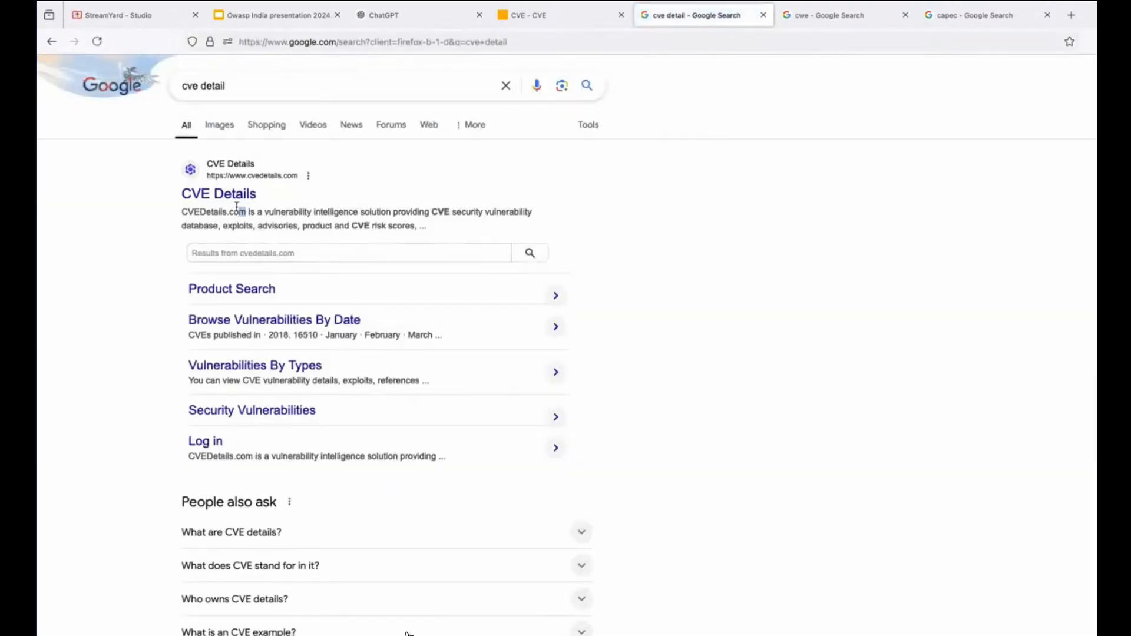
click(218, 193)
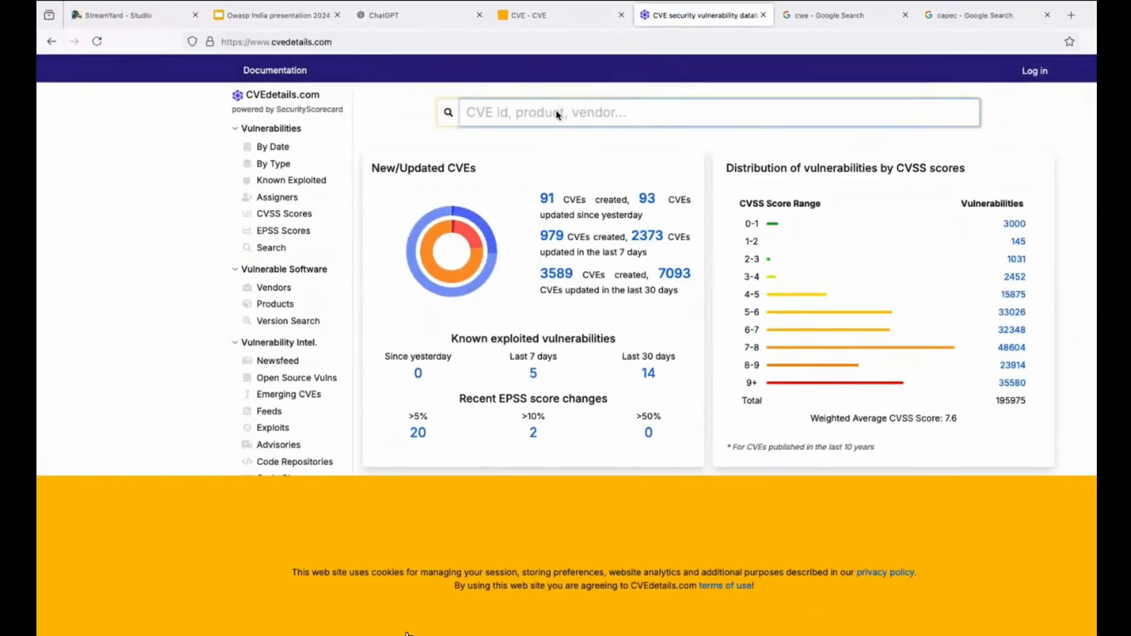
text(php)
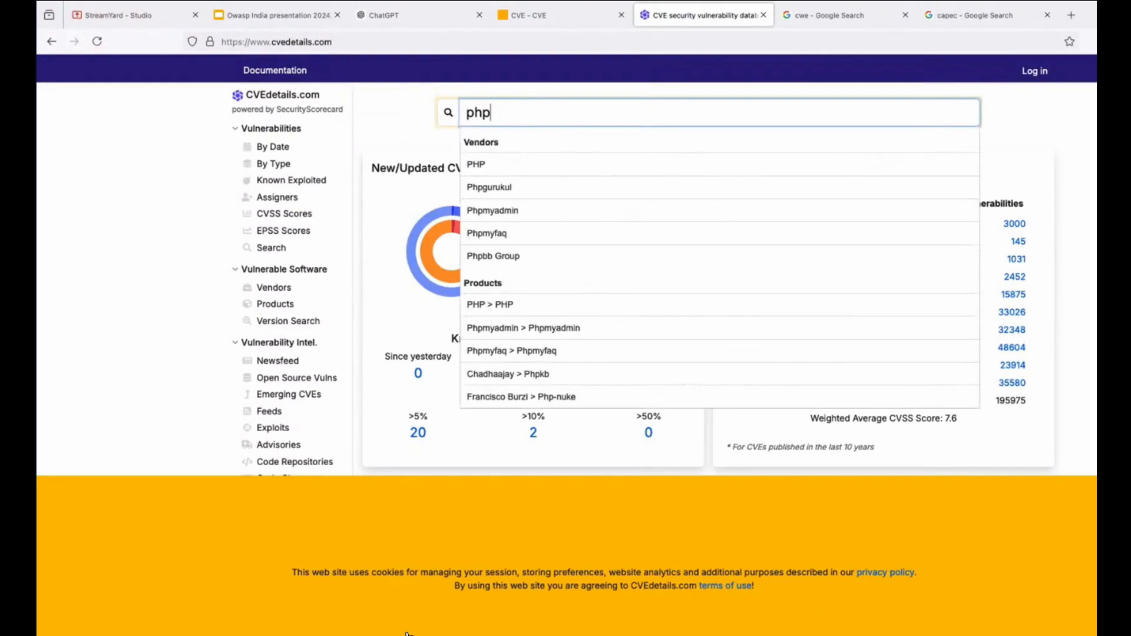
click(476, 164)
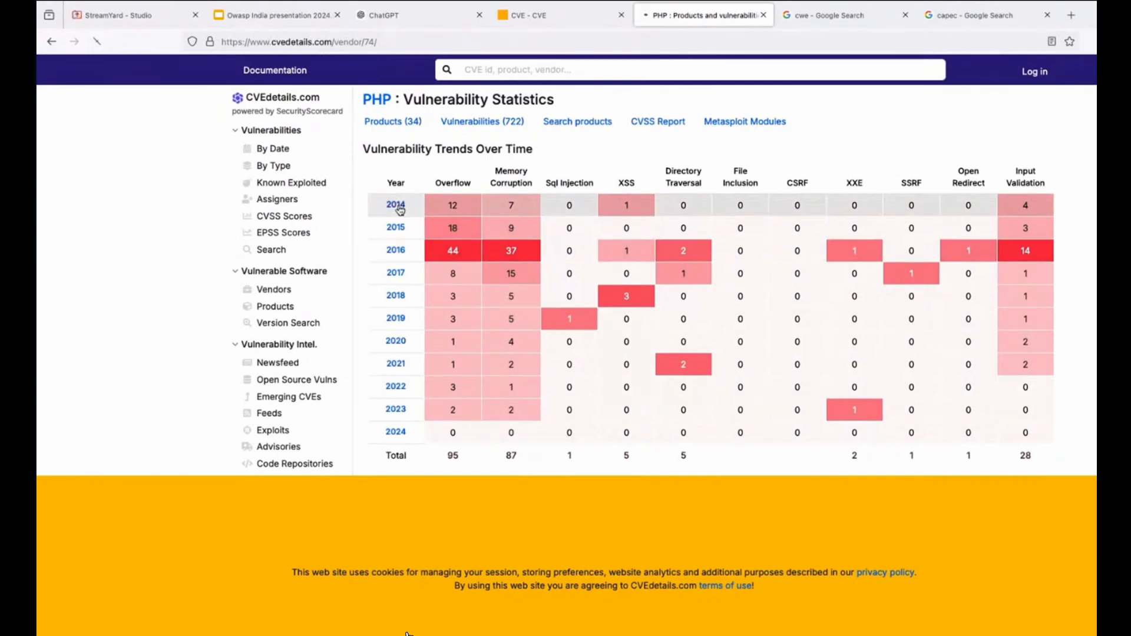
click(395, 206)
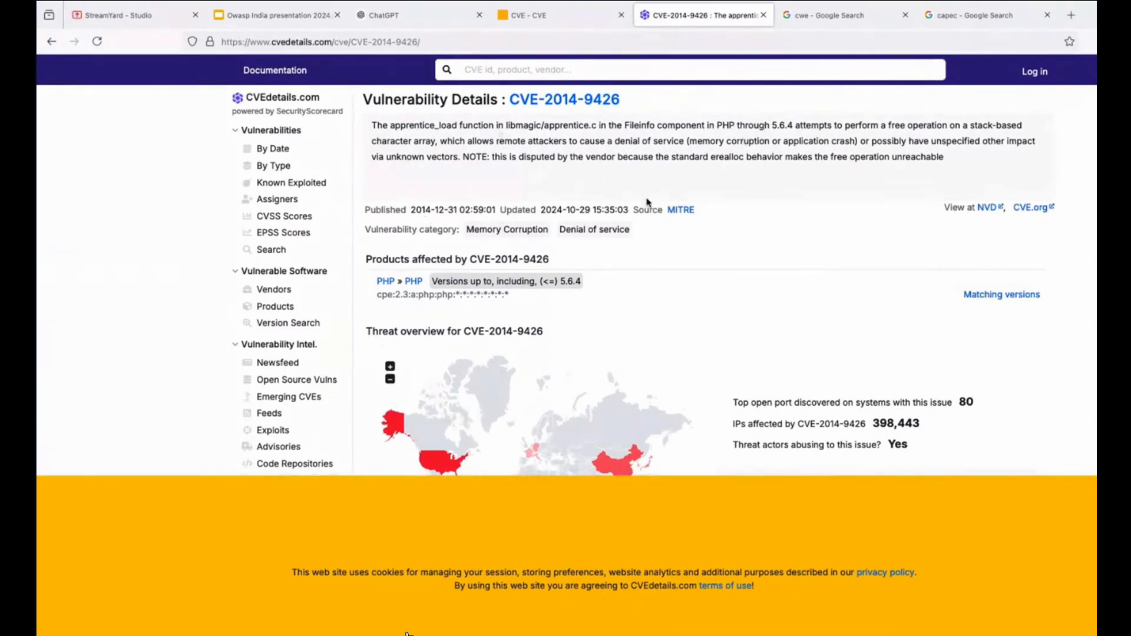
- Scroll CVE-2014-9426's page through EPSS, CVSS scores 7.5 and 7.3, and CWE-17
scroll(down, 3)
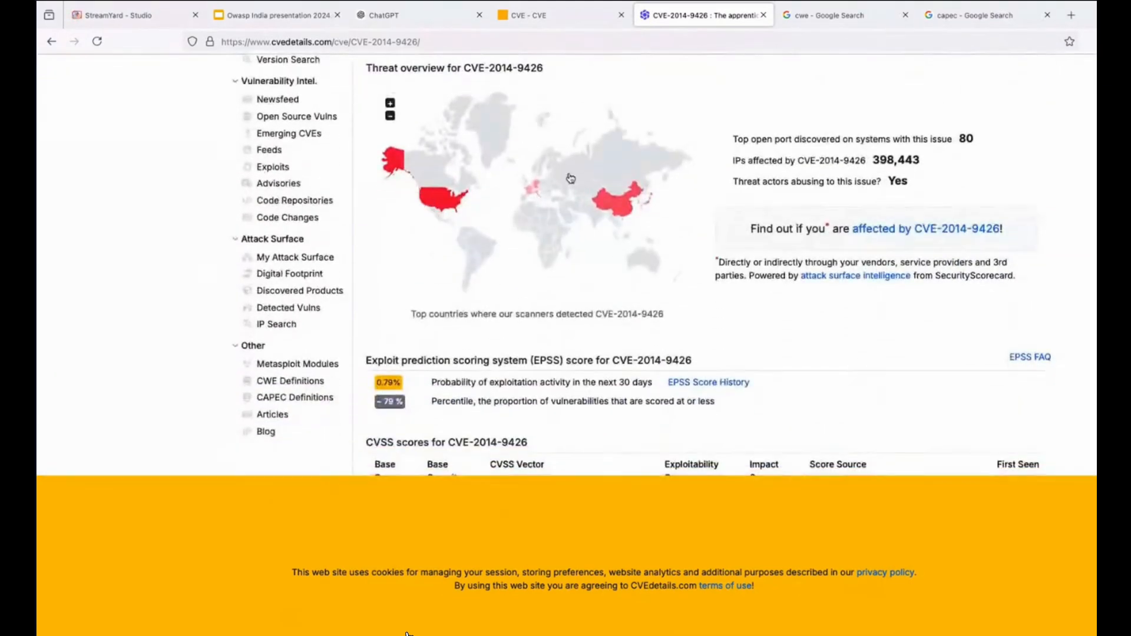
scroll(down, 3)
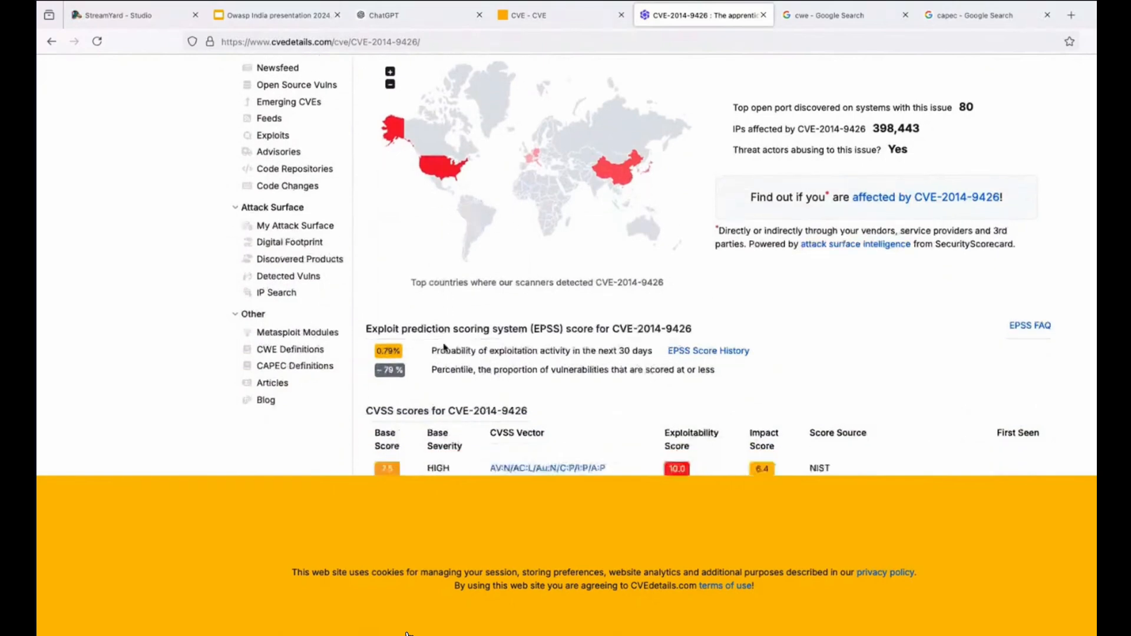
scroll(down, 3)
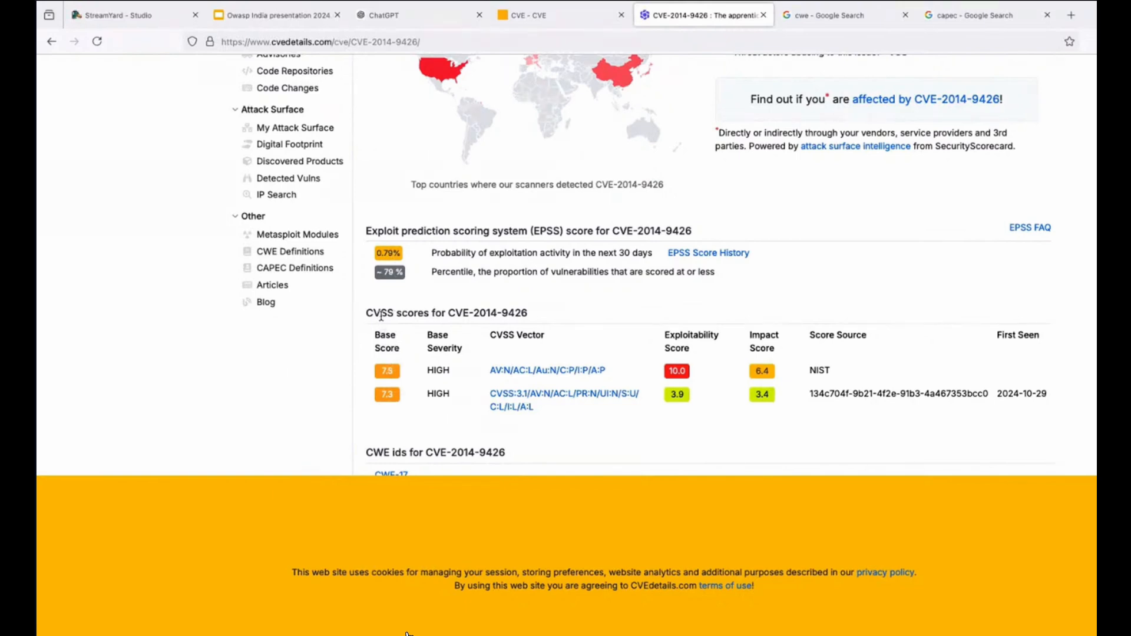
mouse_move(370, 344)
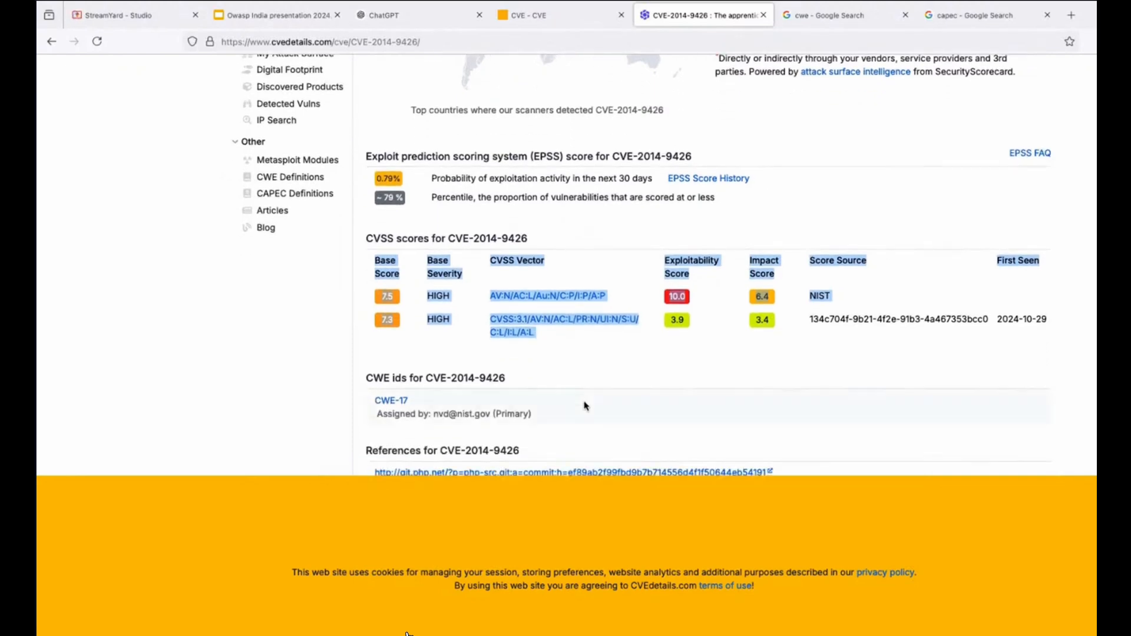
scroll(down, 3)
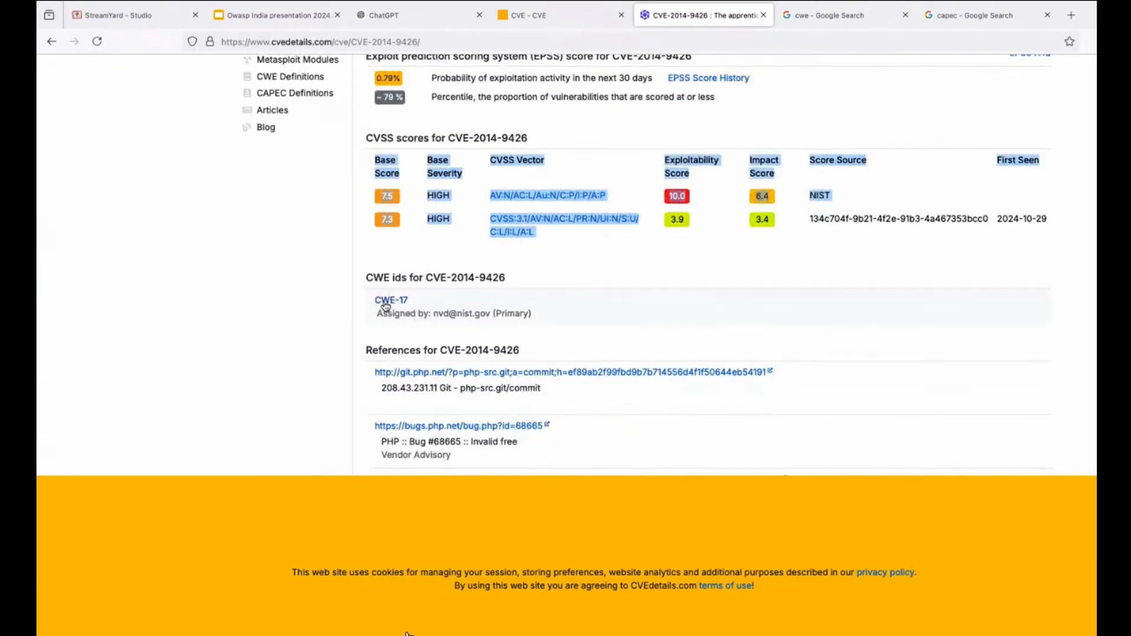
mouse_move(391, 299)
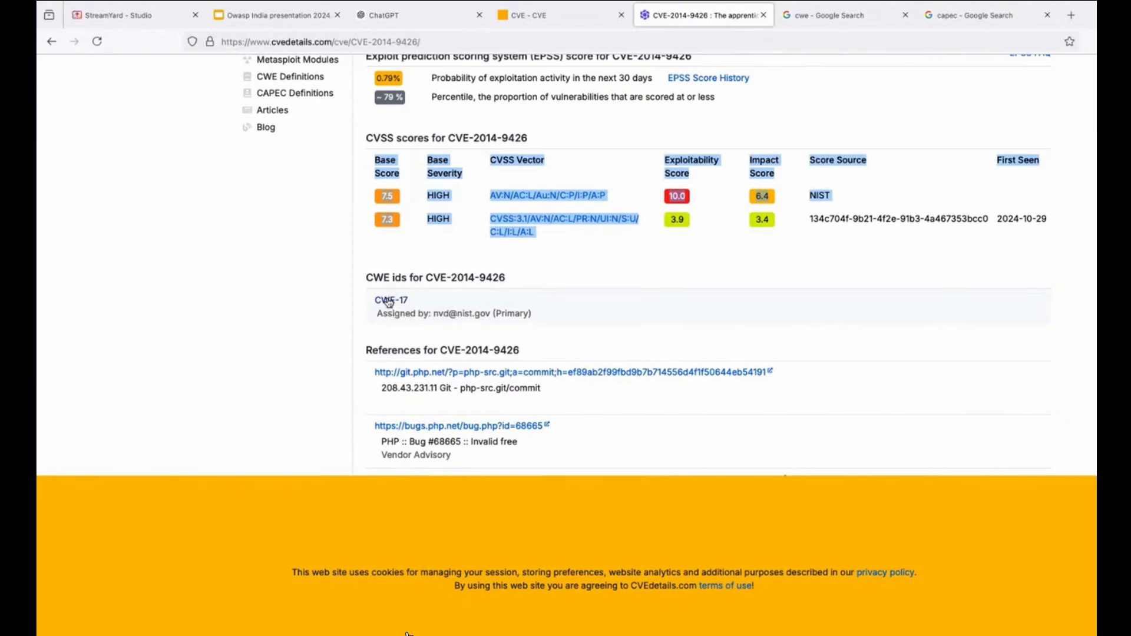
- Open the deprecated CWE-17 definition on MITRE's CWE site
click(390, 300)
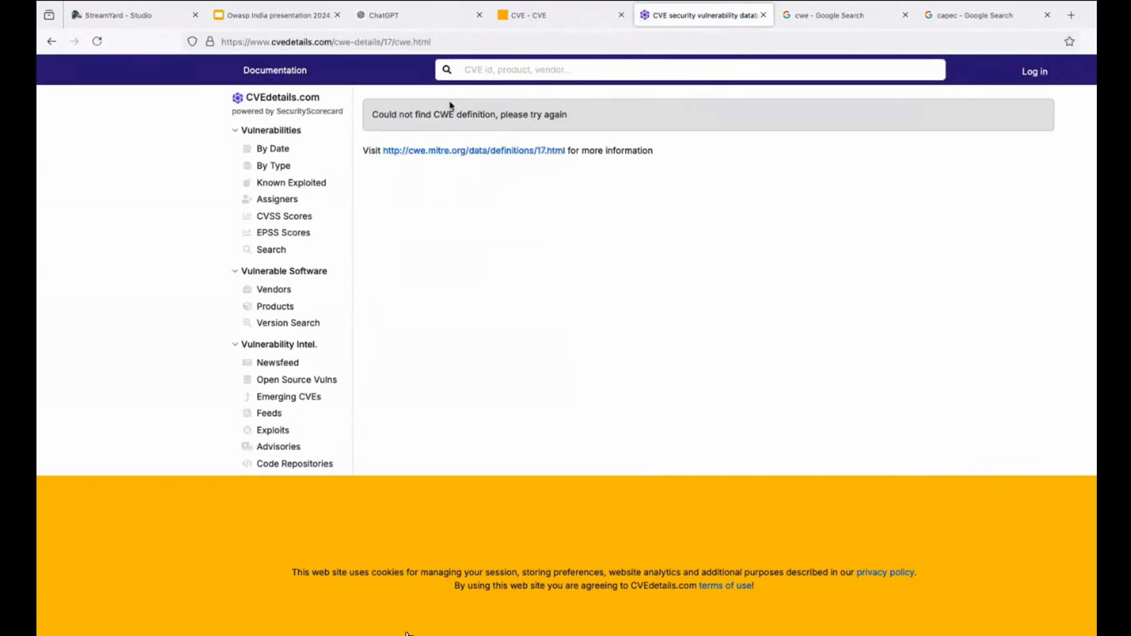
click(473, 150)
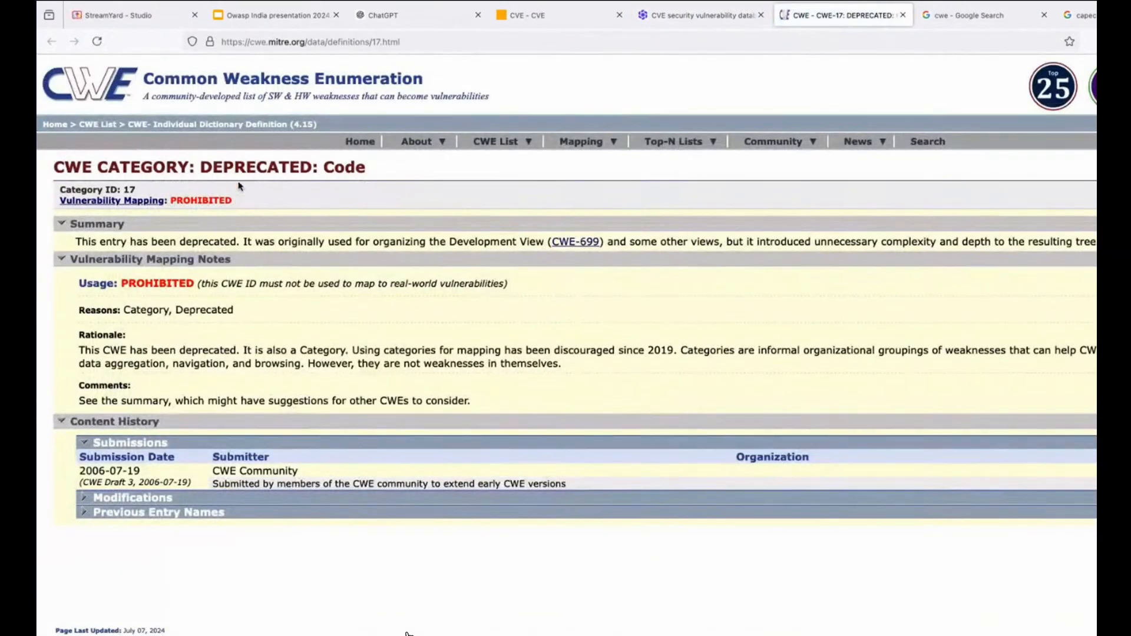
click(497, 141)
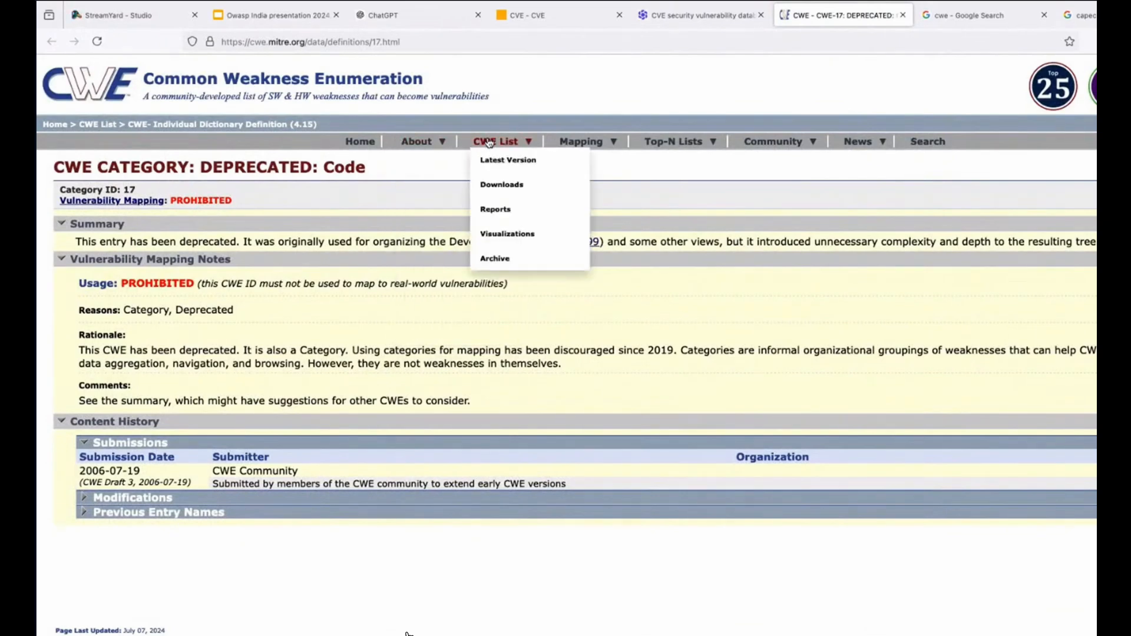
mouse_move(508, 160)
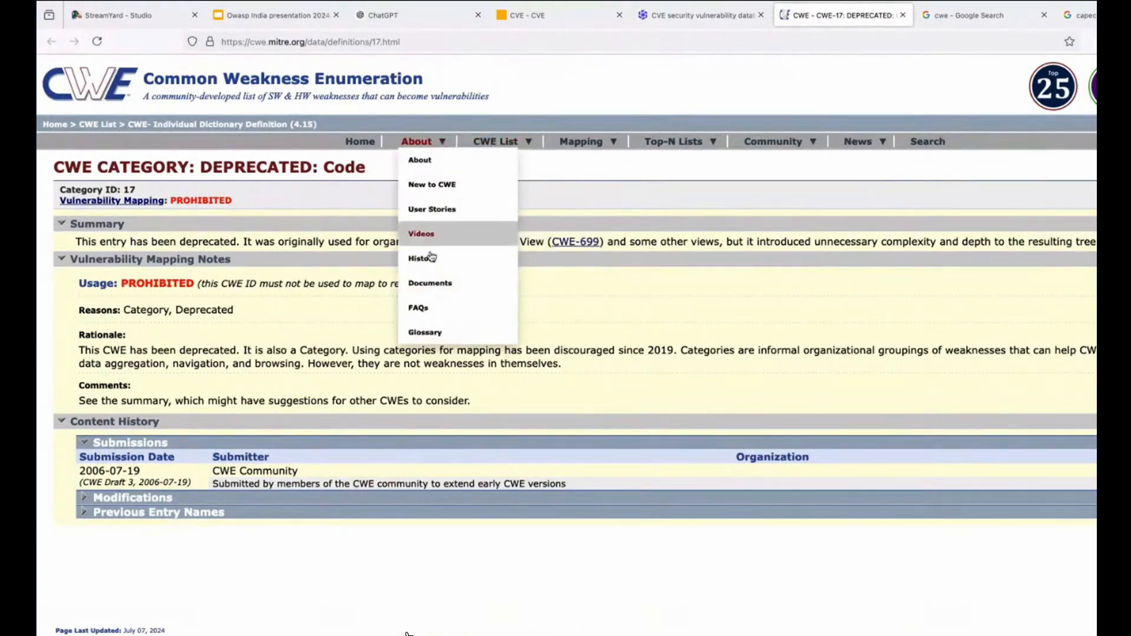
- Open the CWE Documents page and follow the Archive section's Sources HTML link
click(430, 282)
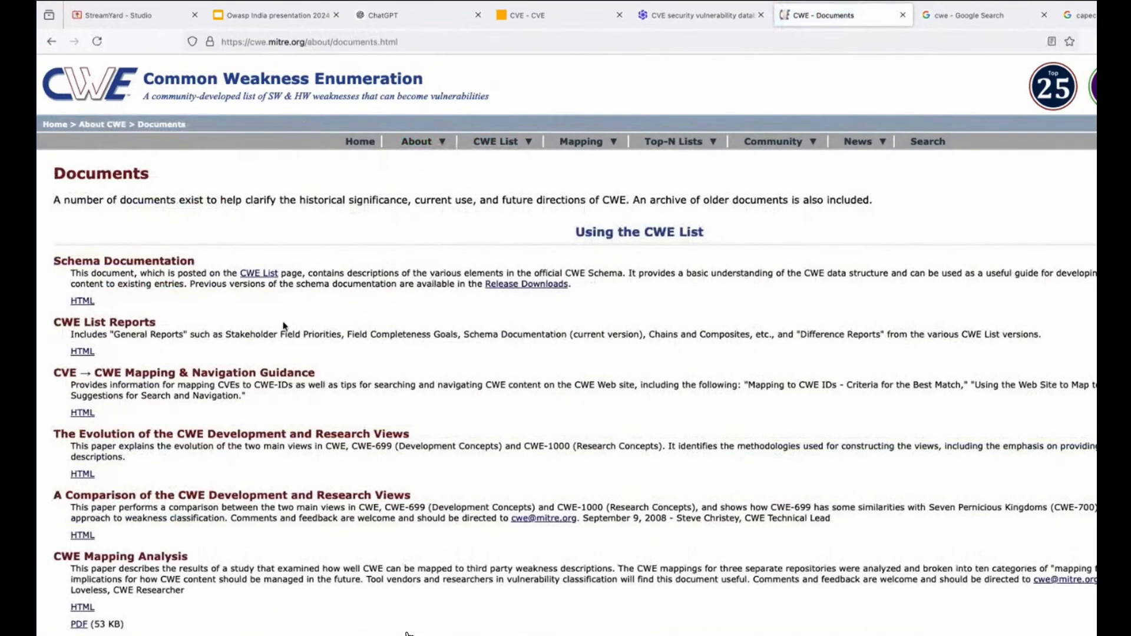
scroll(down, 3)
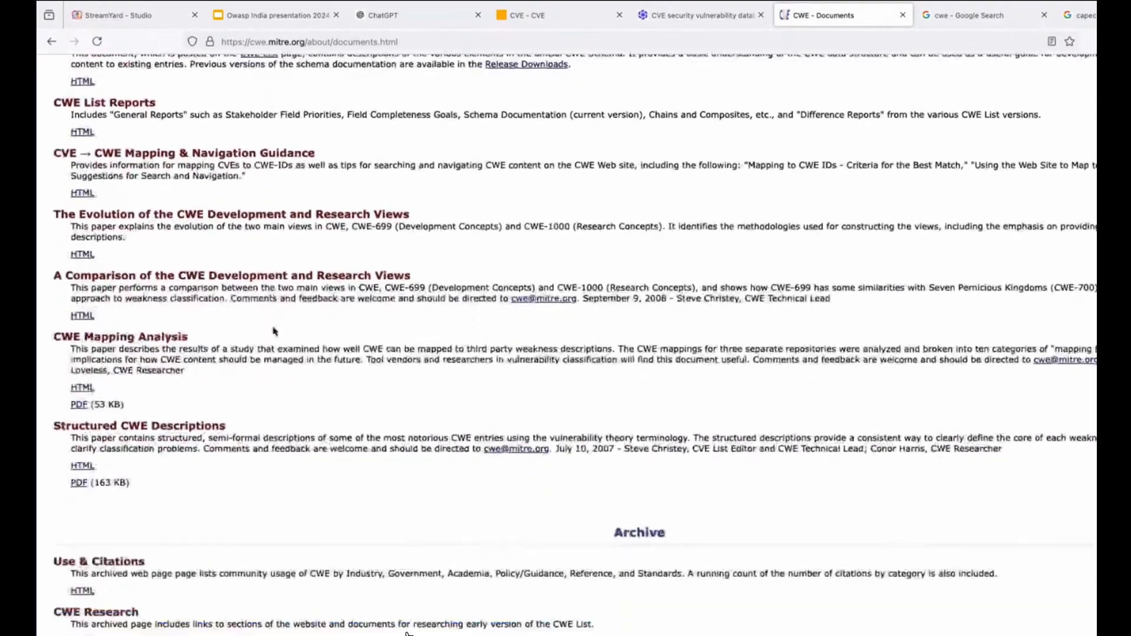
scroll(down, 3)
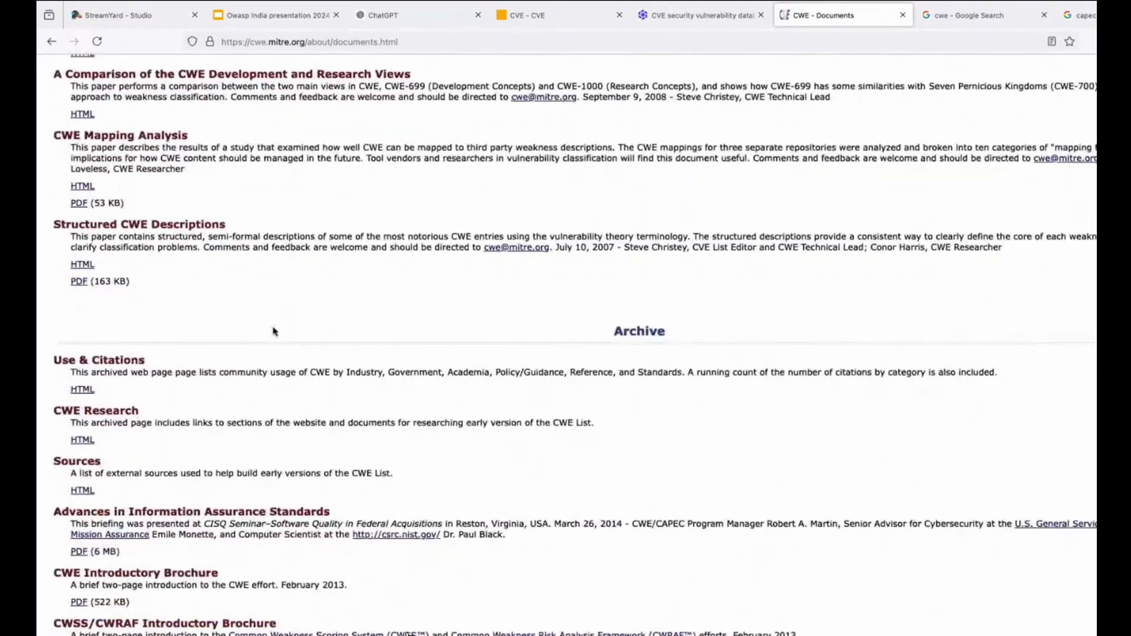
scroll(down, 3)
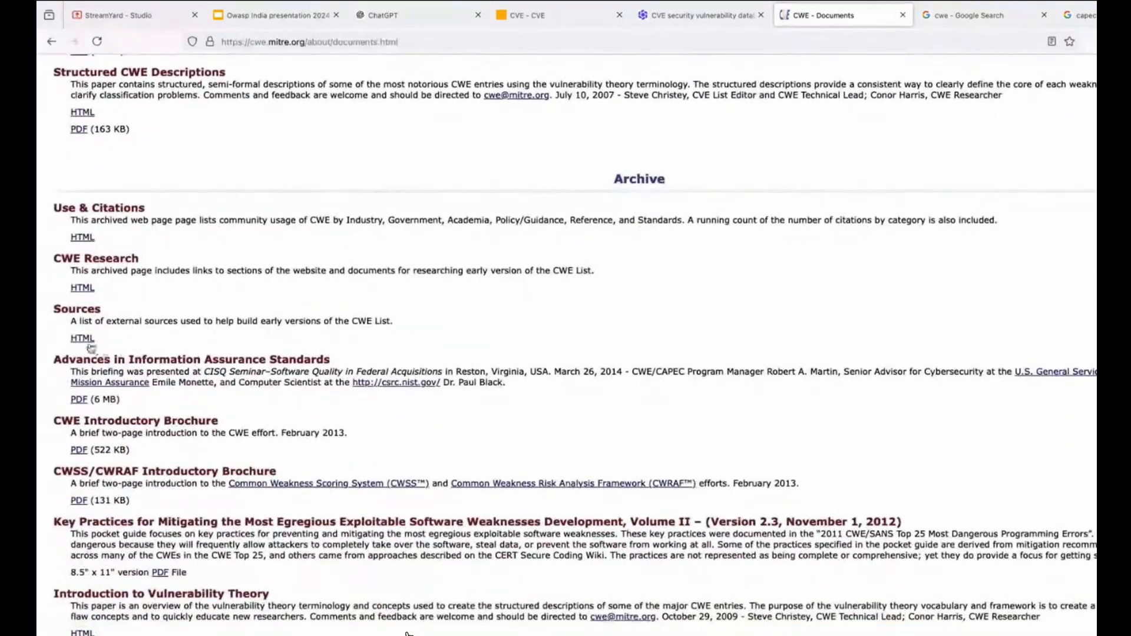
click(81, 338)
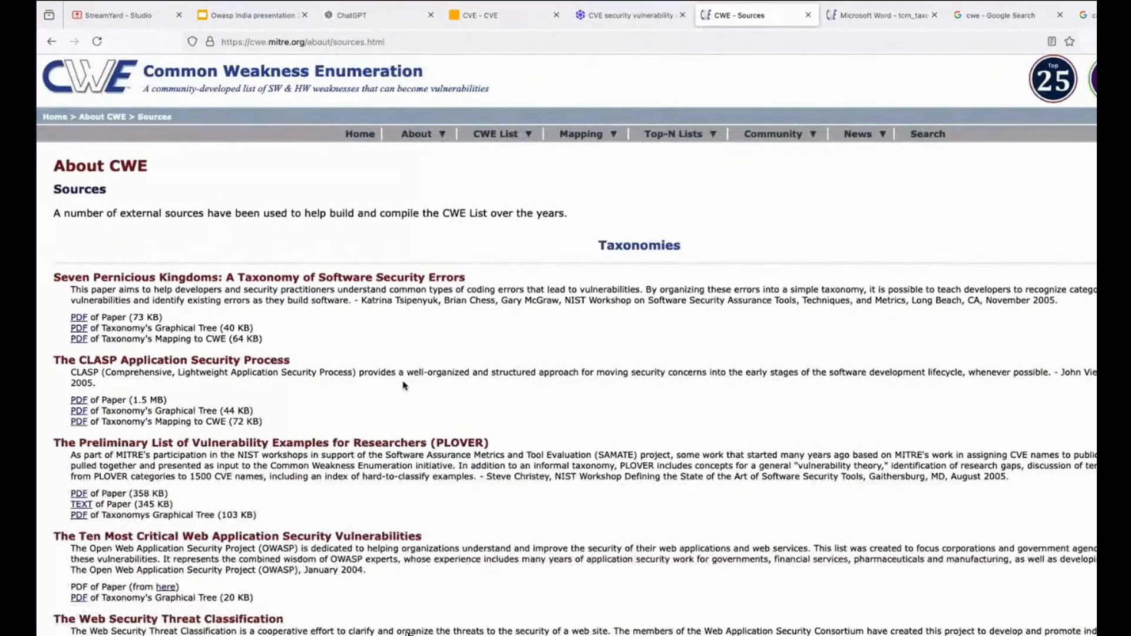
mouse_move(332, 111)
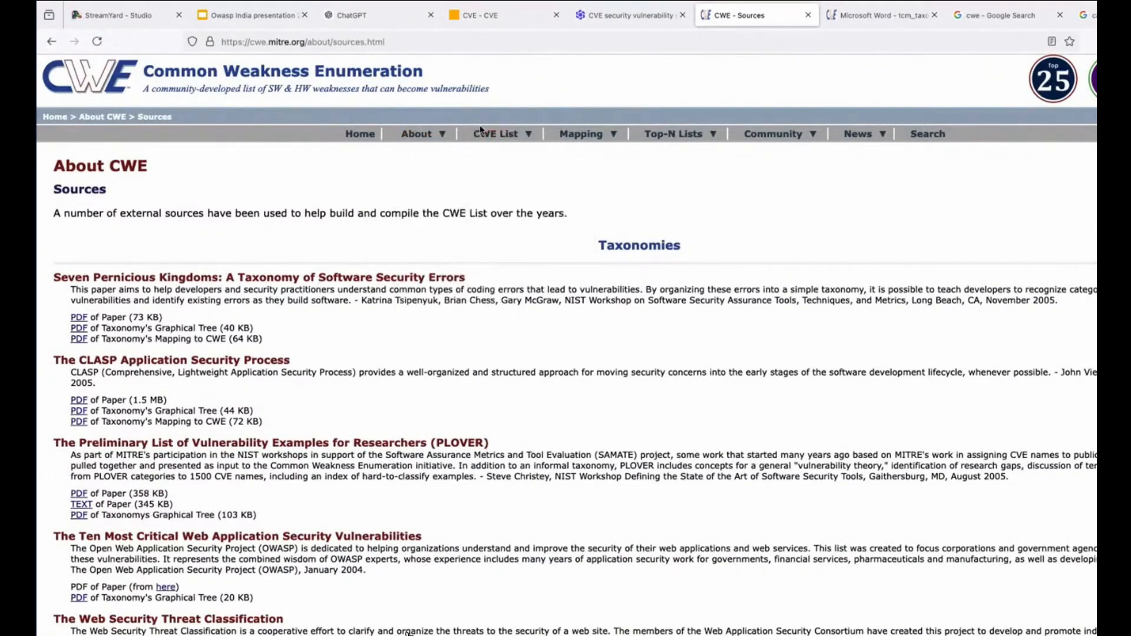
- Read the CWE Sources page down to the Papers list and close the extra tabs
click(497, 134)
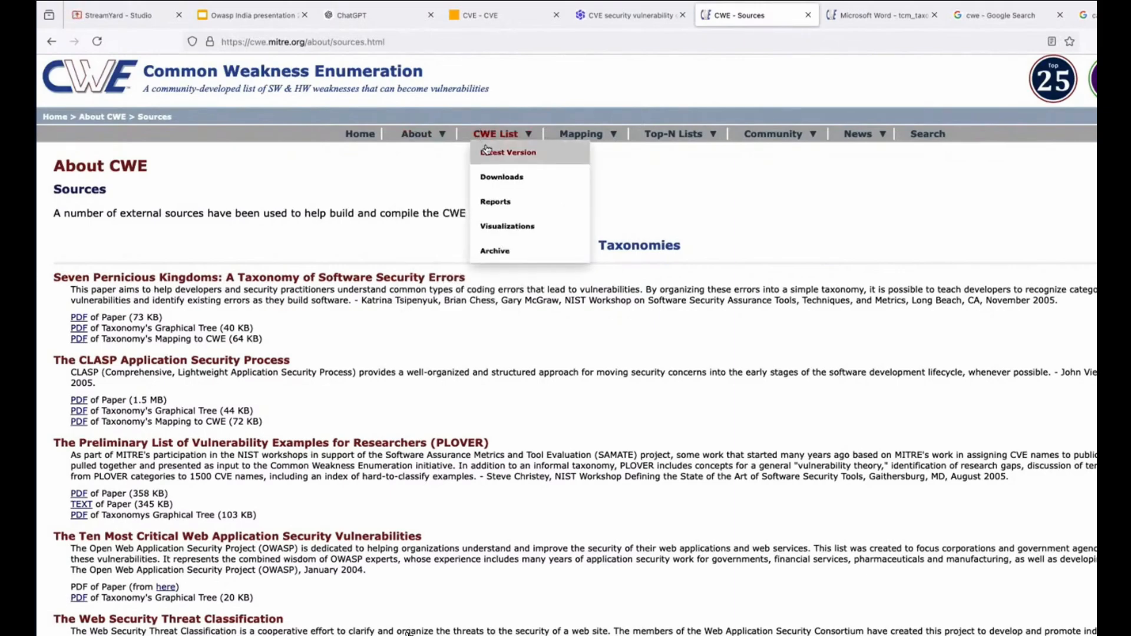
scroll(down, 3)
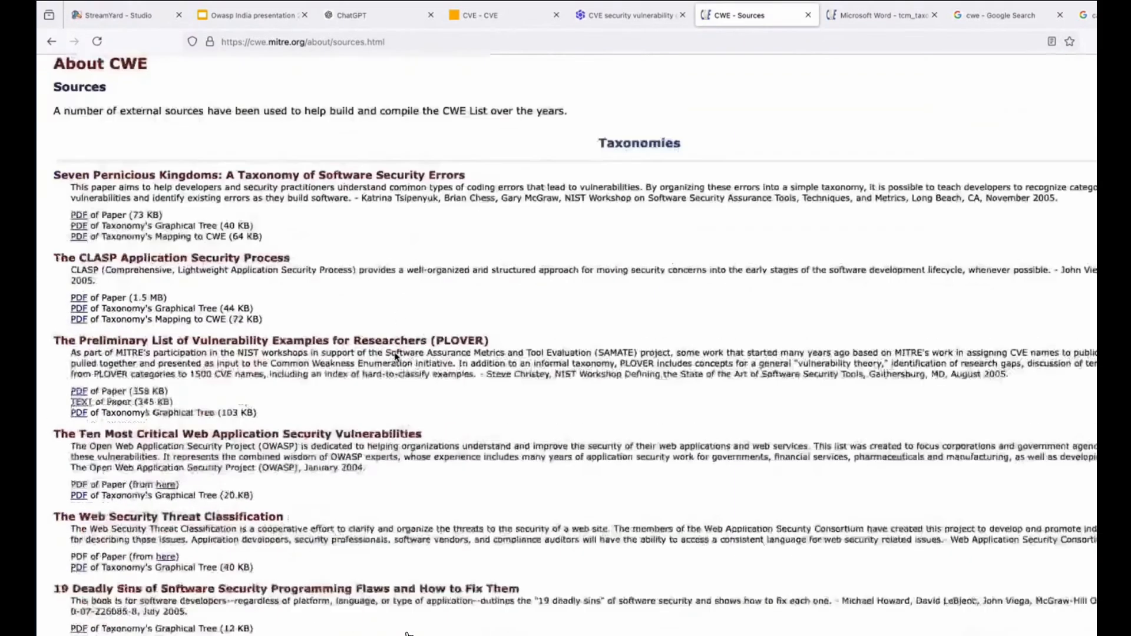
scroll(down, 3)
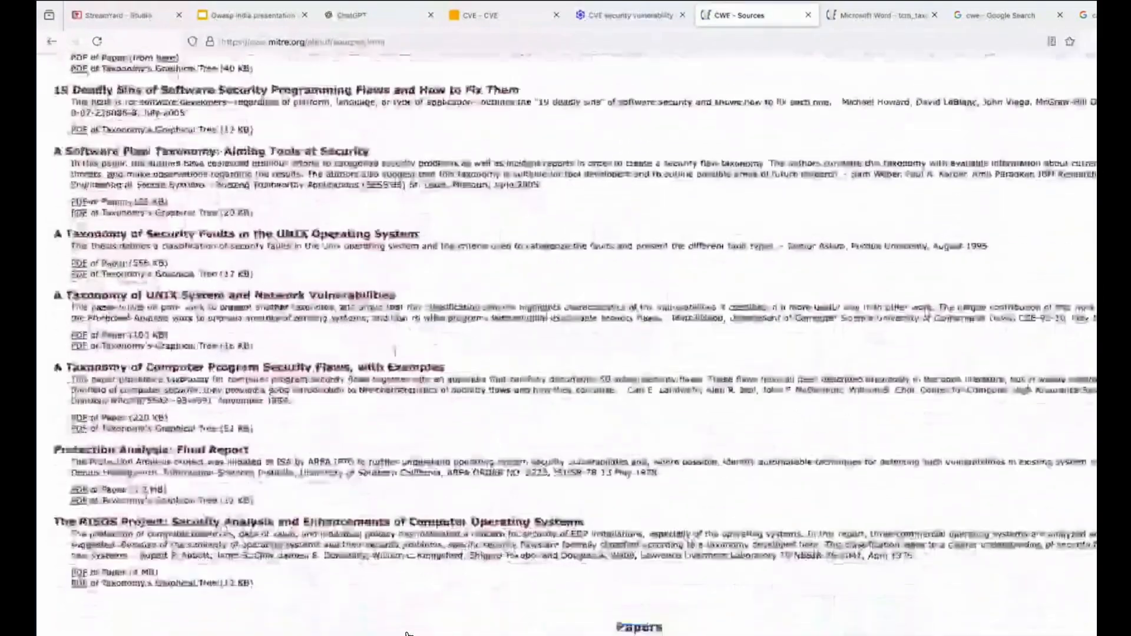
scroll(down, 3)
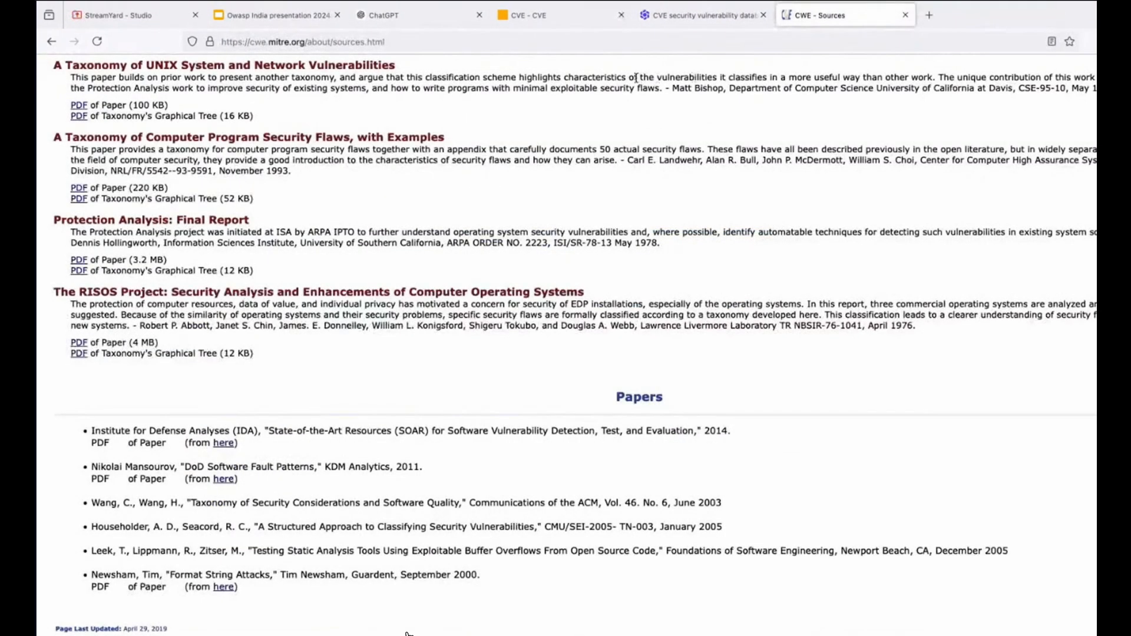
click(381, 14)
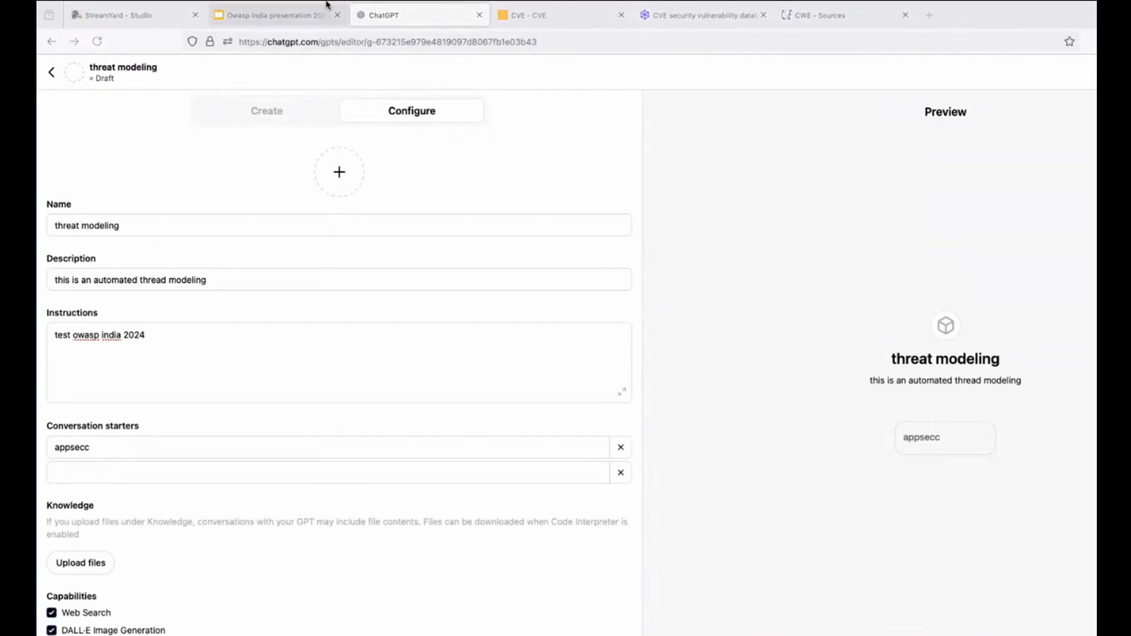
- Search Google for 'owasp threat modeling' in a new browser tab
click(1071, 48)
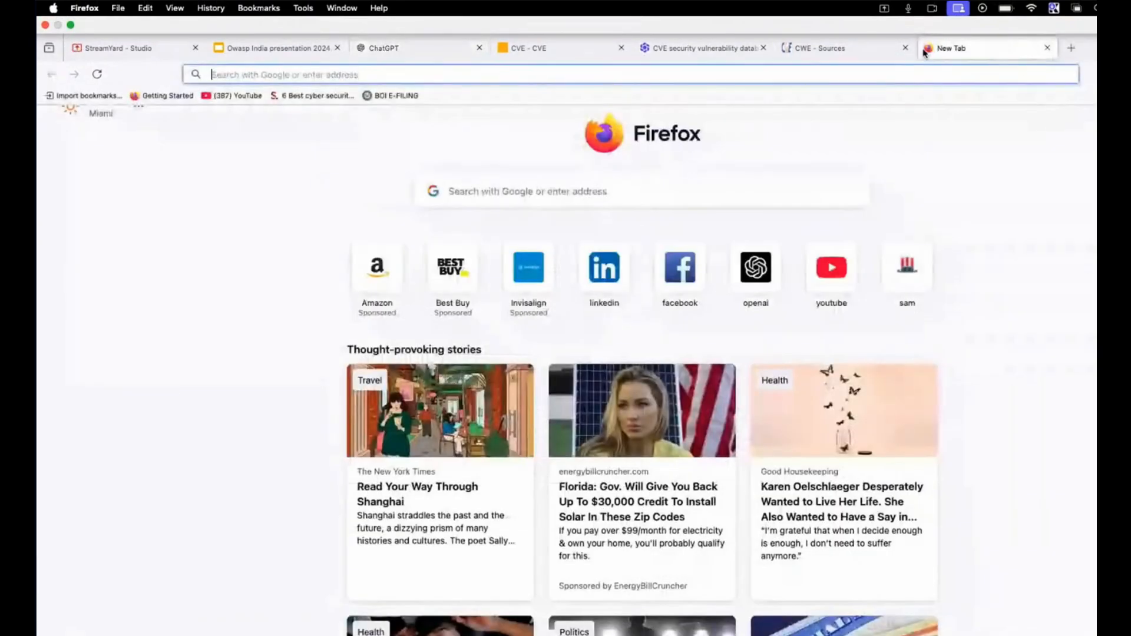
text(oe)
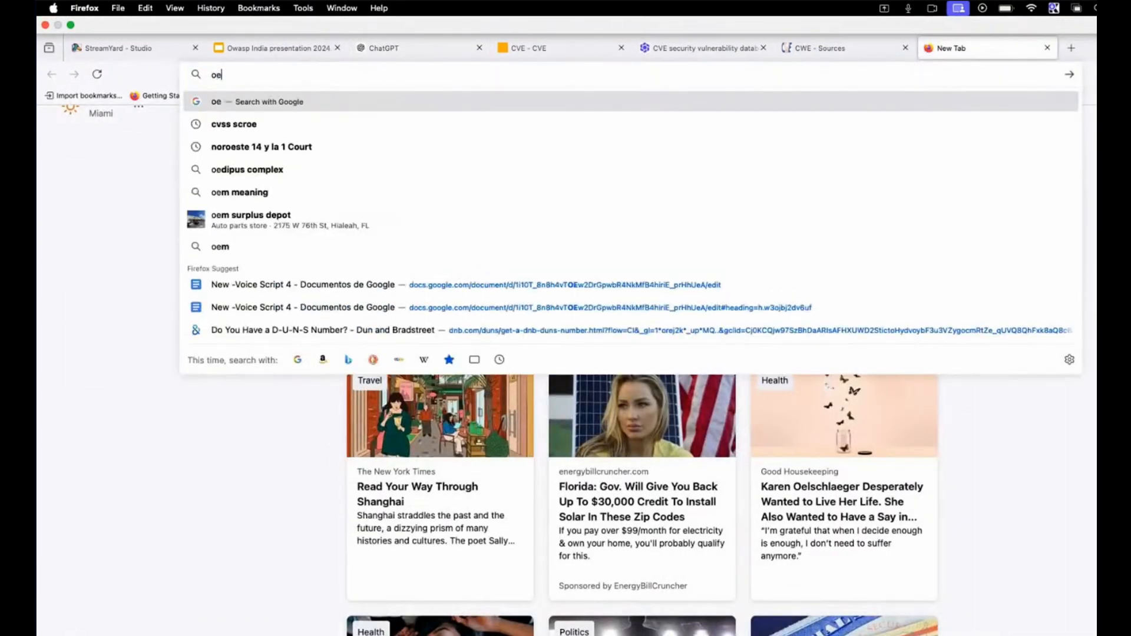
text(owasp th)
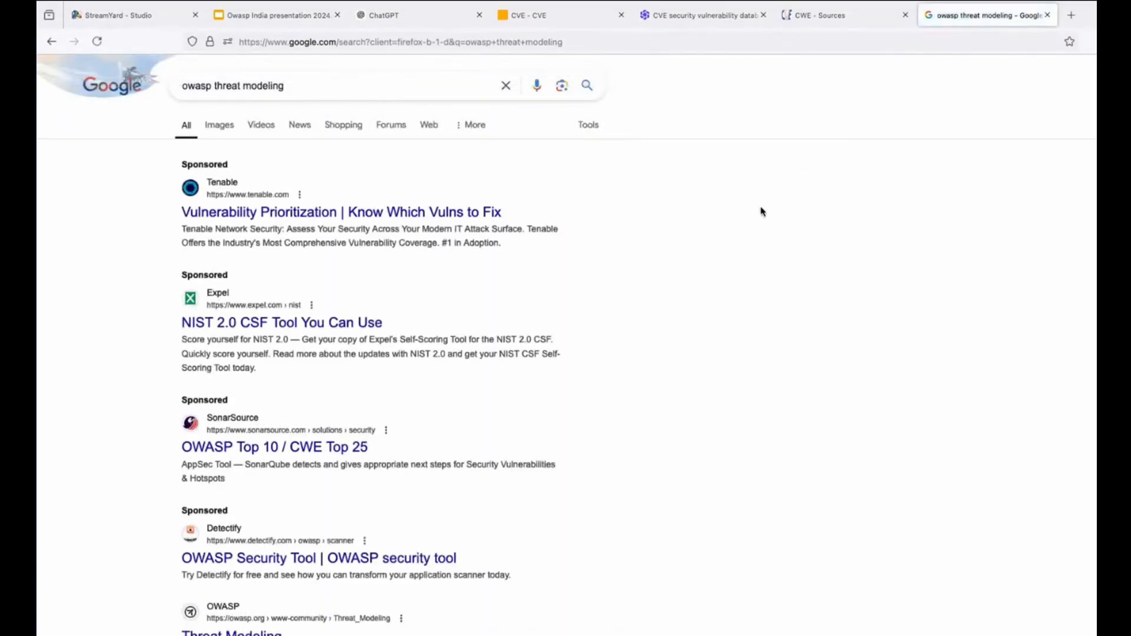
- Refine the search to 'owasp threat modeling pdf' and browse the PDF results
scroll(down, 3)
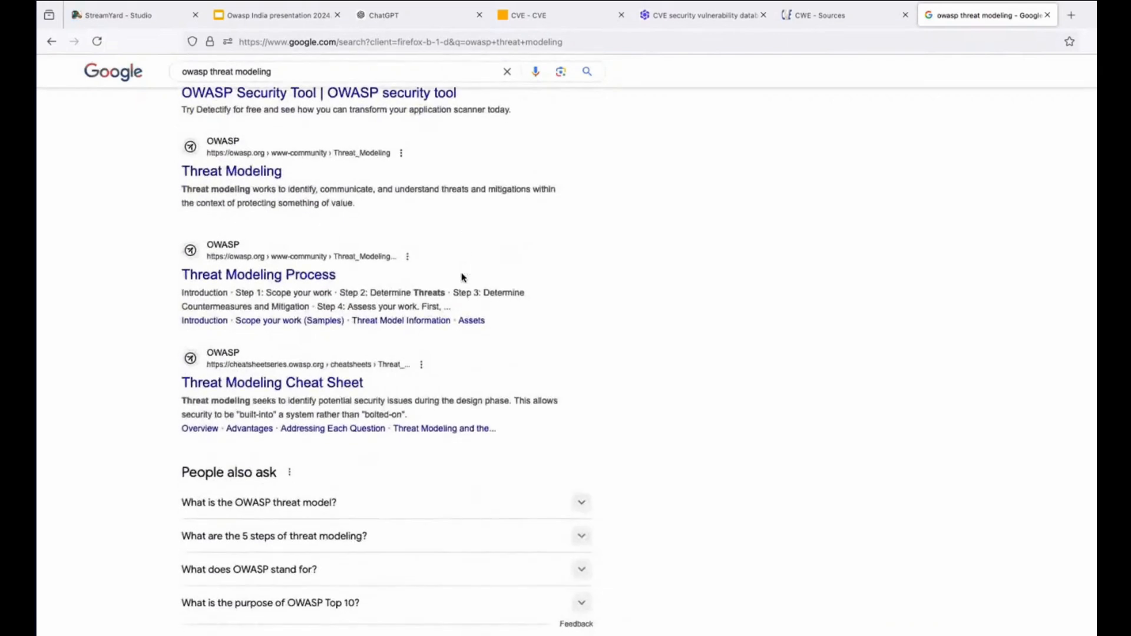
click(325, 71)
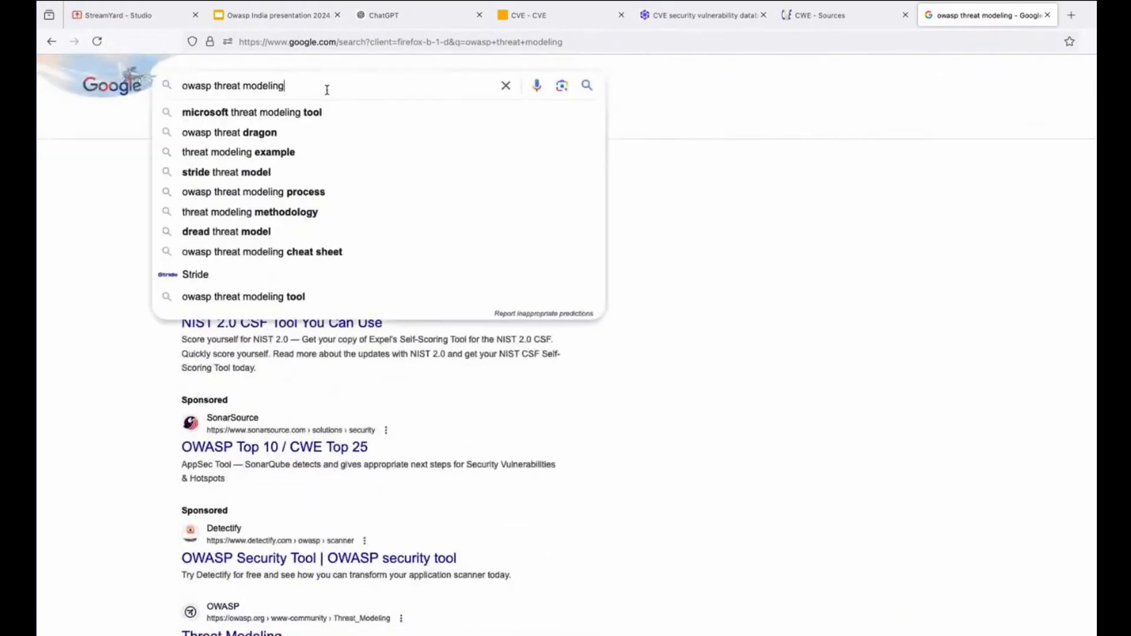
text(pdf)
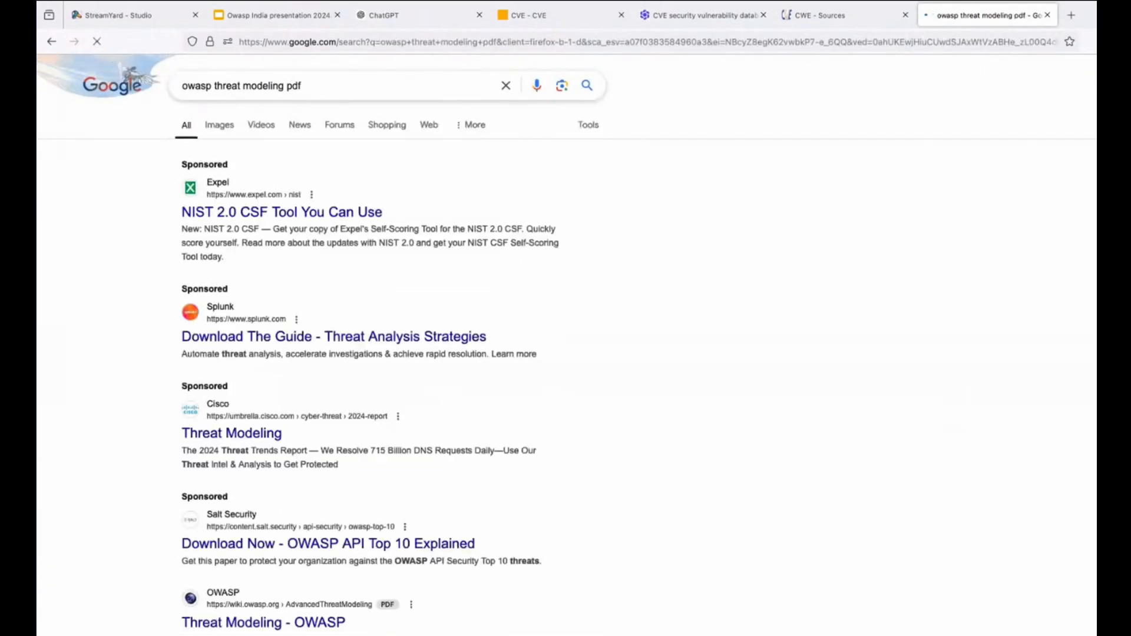
scroll(down, 3)
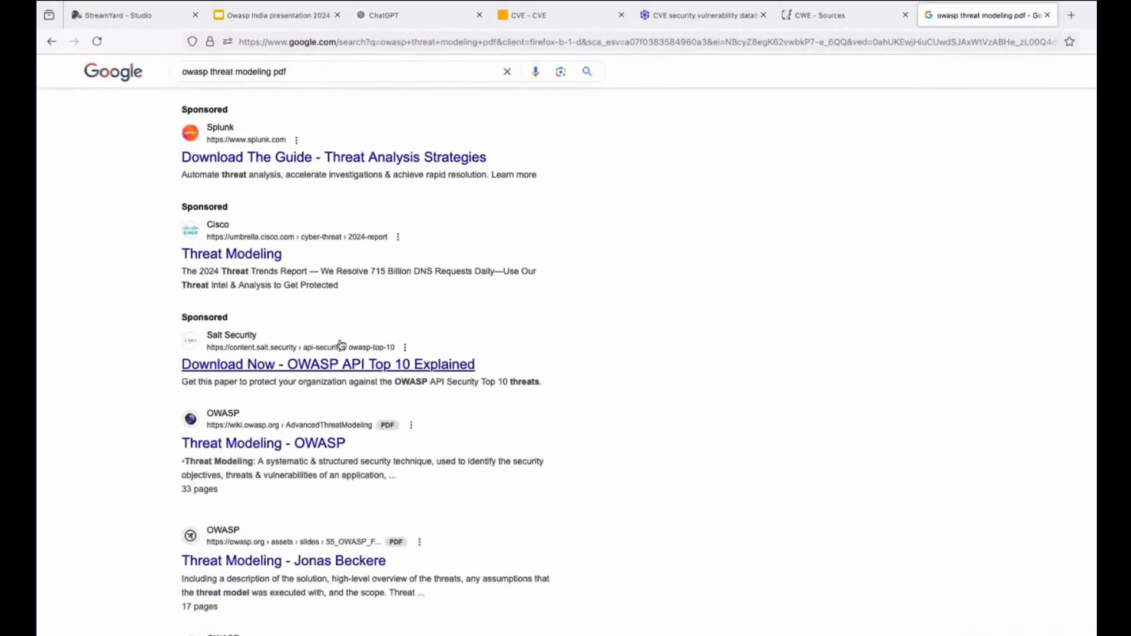
scroll(down, 3)
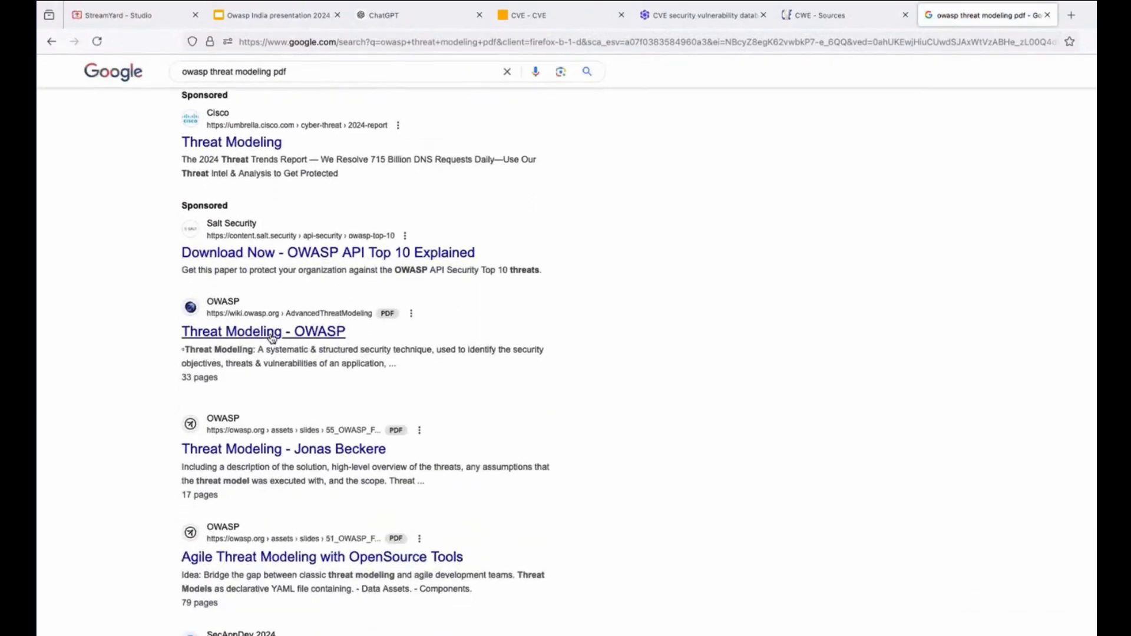
click(263, 331)
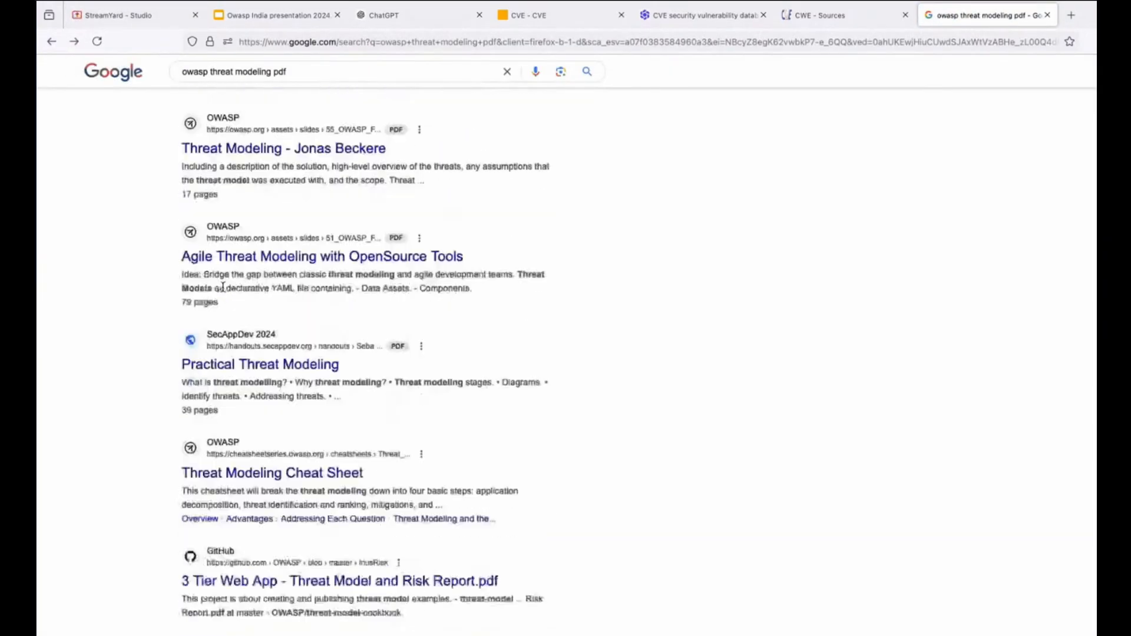
scroll(down, 3)
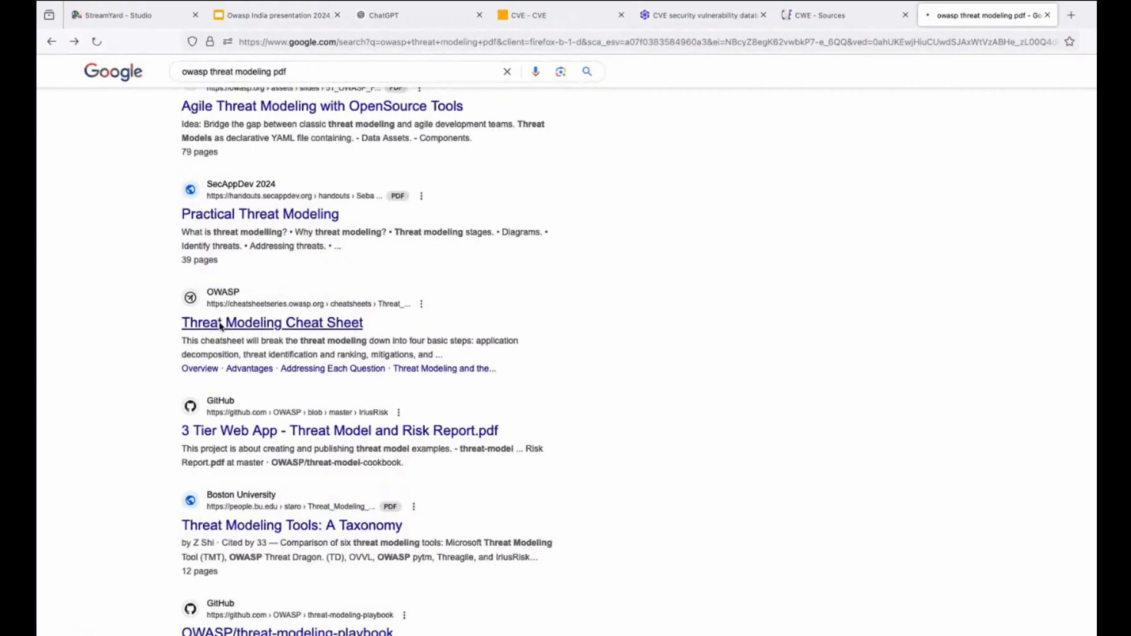
- Open OWASP's Threat Modeling Cheat Sheet and scroll through its Introduction and Overview
click(271, 322)
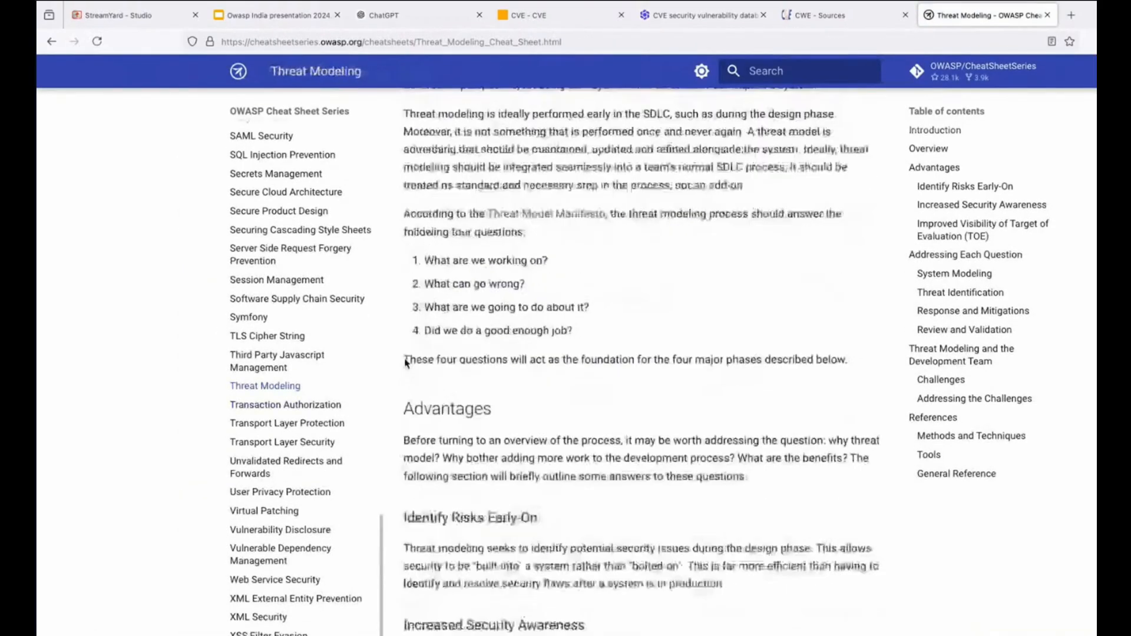
scroll(down, 3)
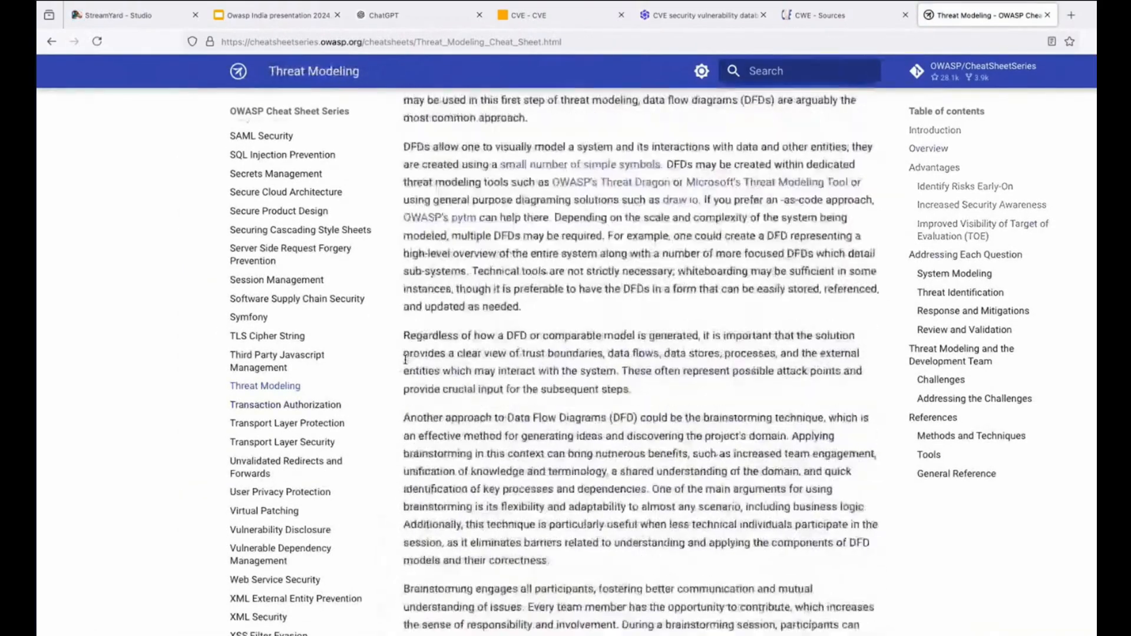
scroll(down, 3)
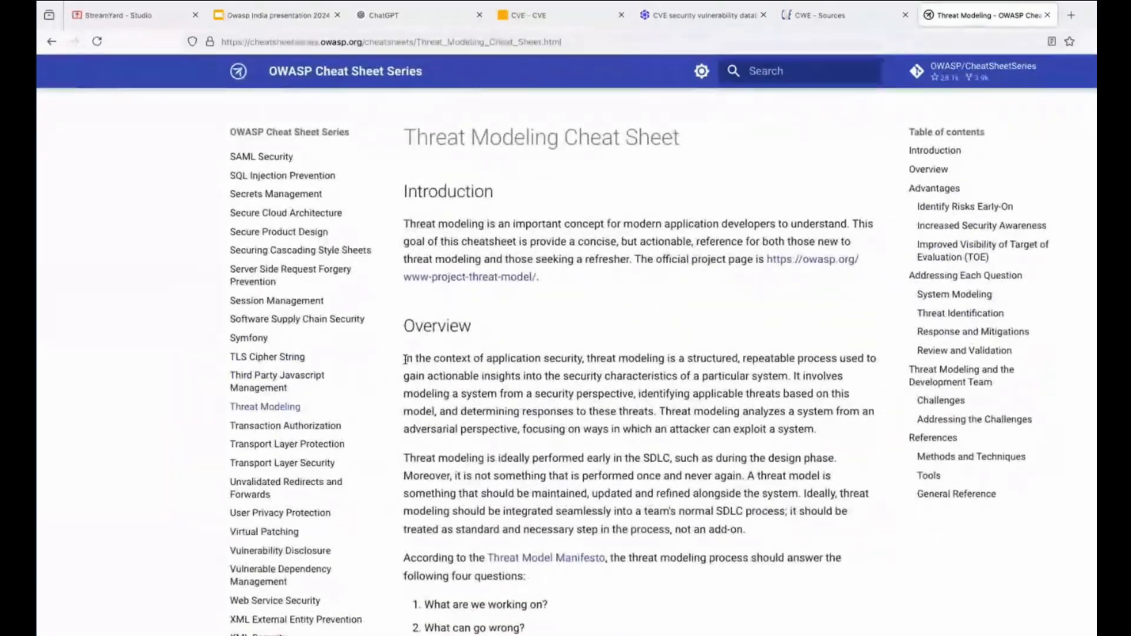
- Save the Threat Modeling Cheat Sheet from Firefox as a PDF to the Desktop
key(ctrl+p)
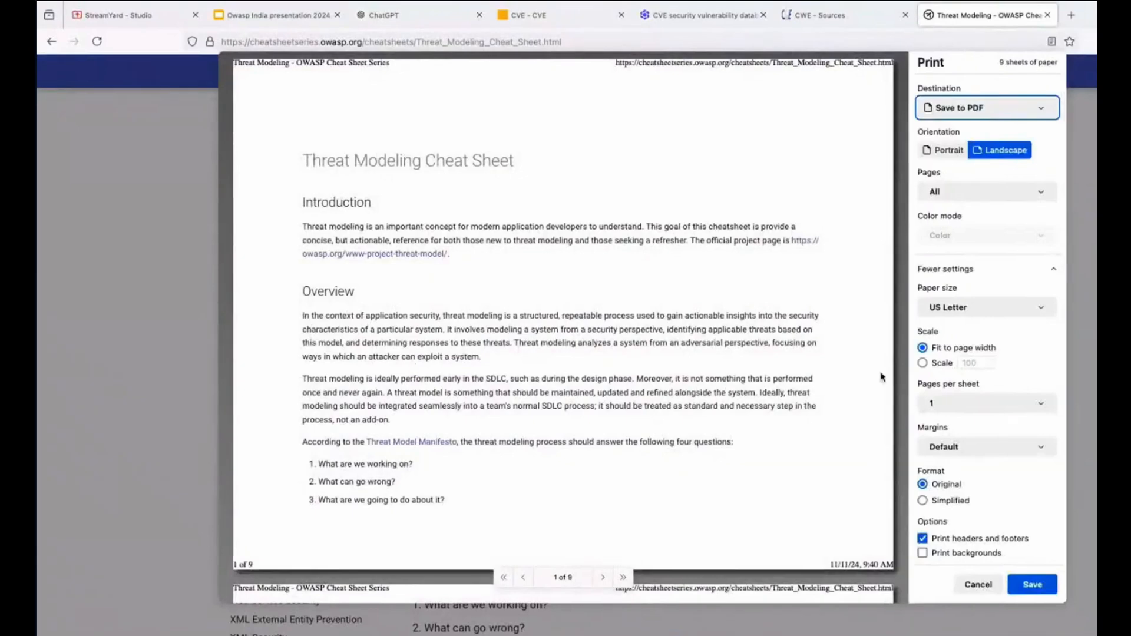
click(1031, 585)
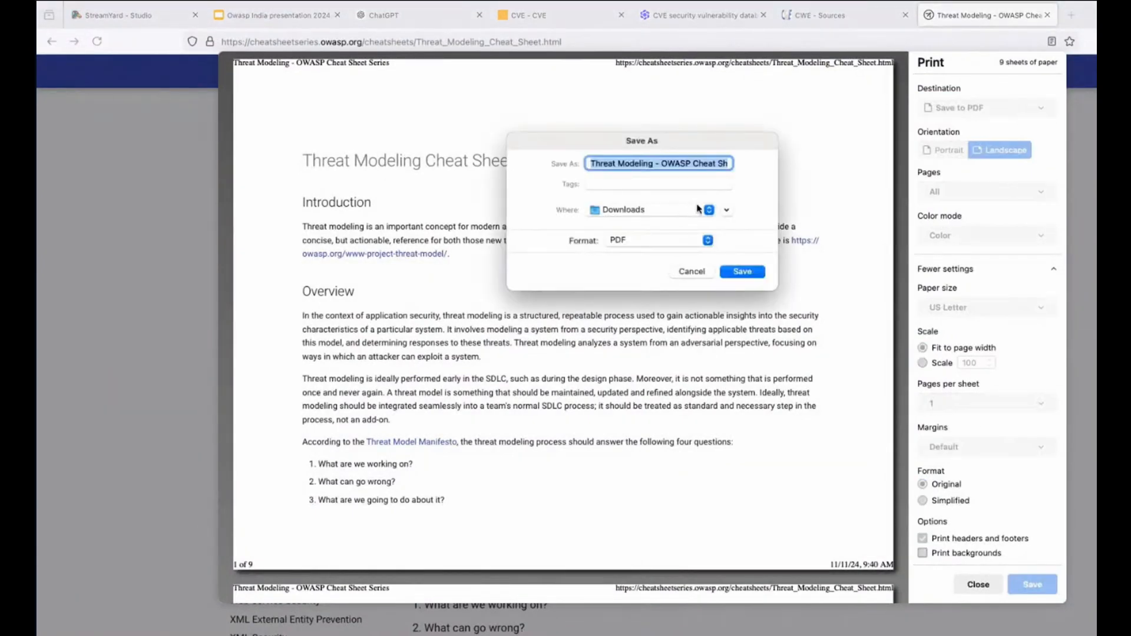
click(708, 209)
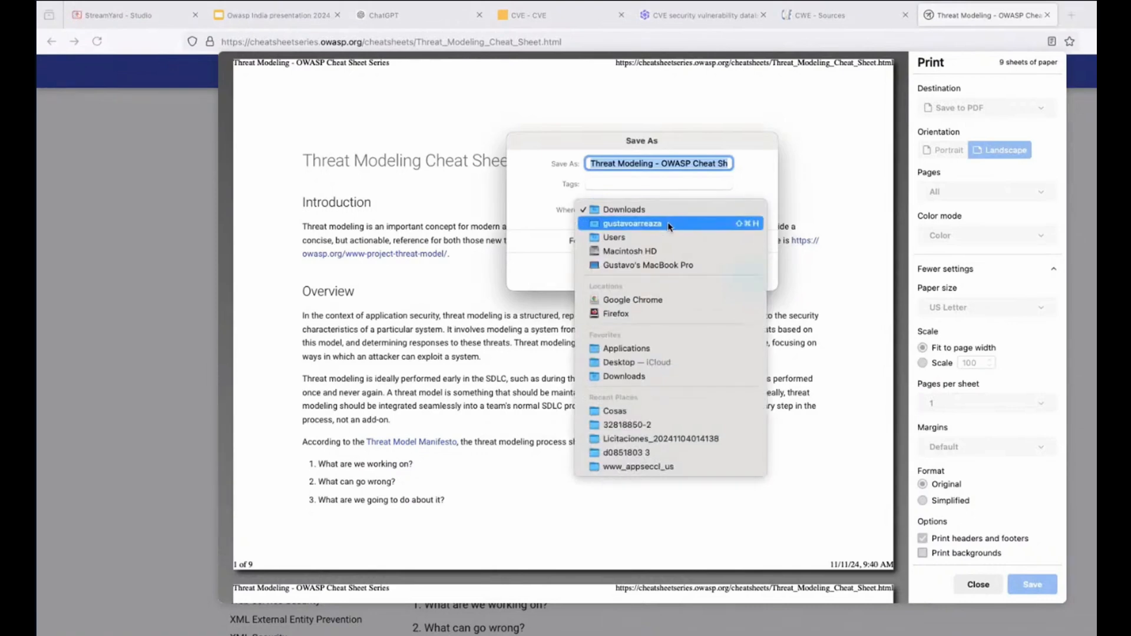
mouse_move(638, 363)
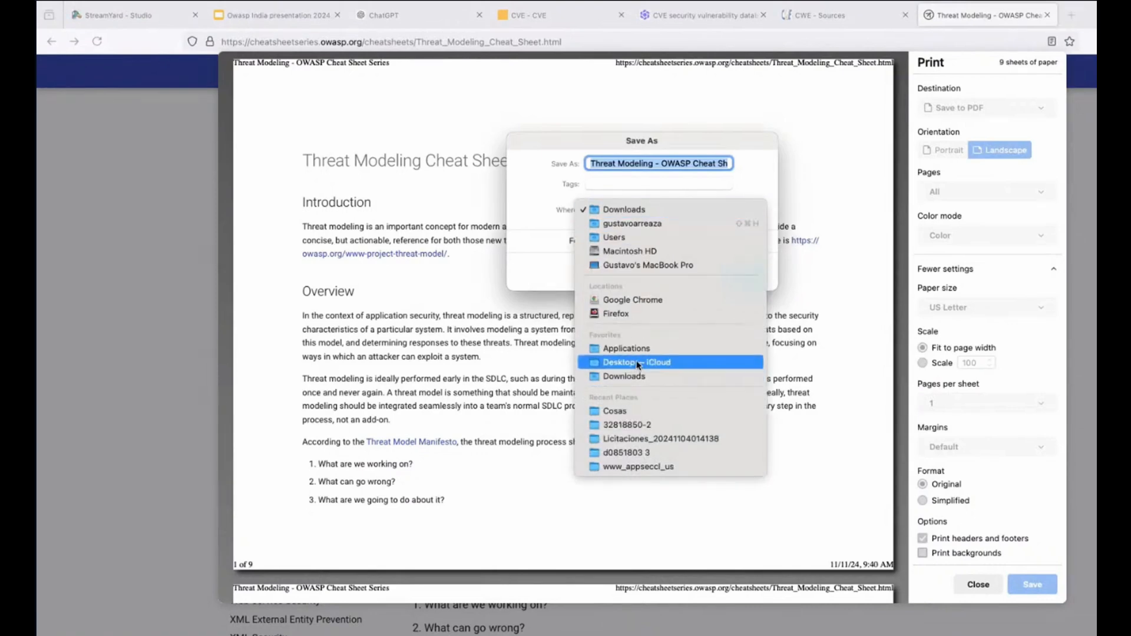
click(636, 363)
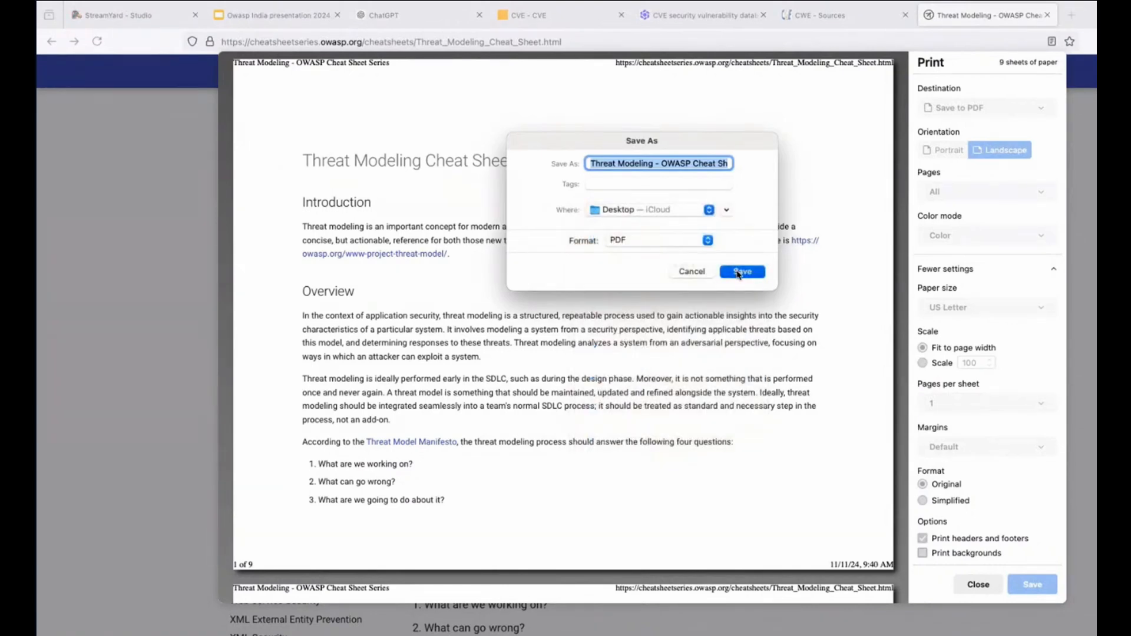
click(742, 271)
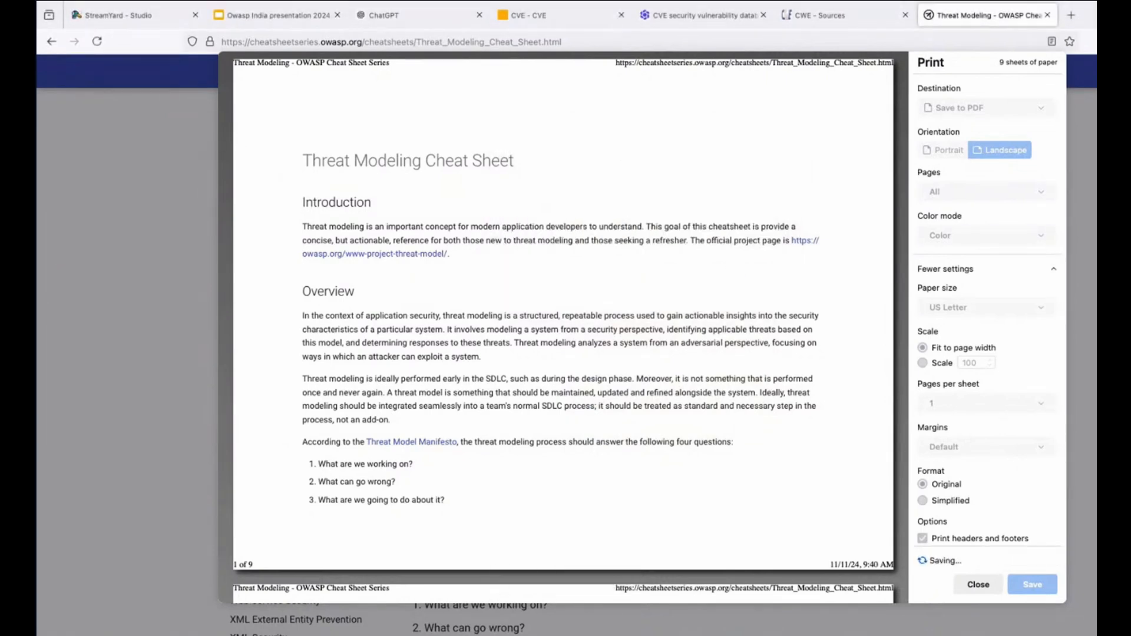
click(977, 584)
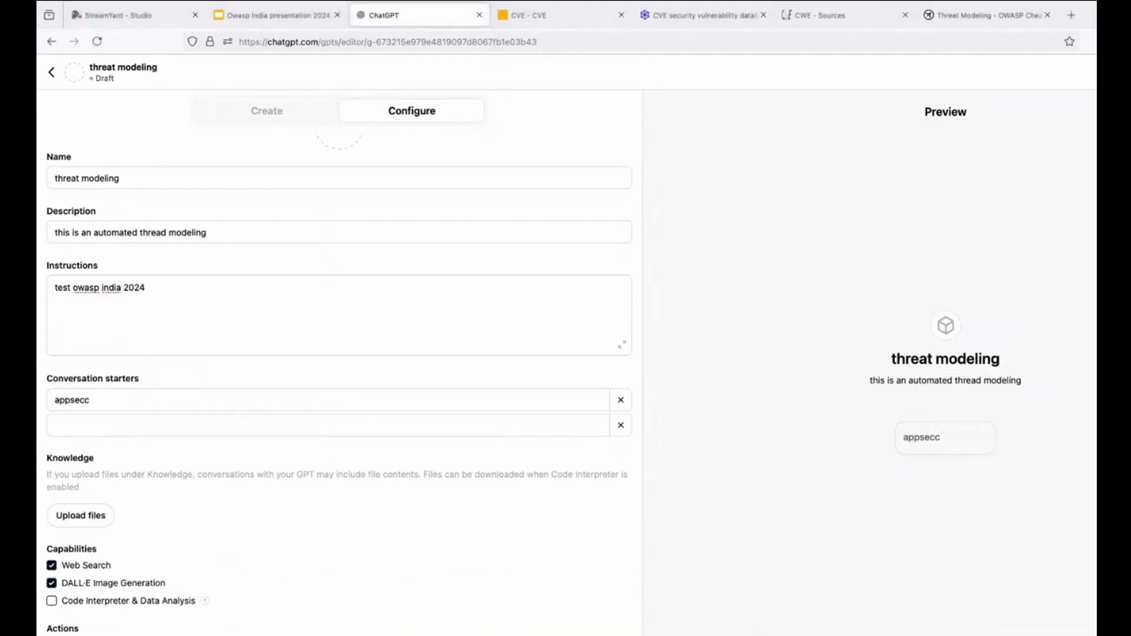
- Ask the preview GPT what it knows from the uploaded OWASP threat modeling PDF
click(80, 515)
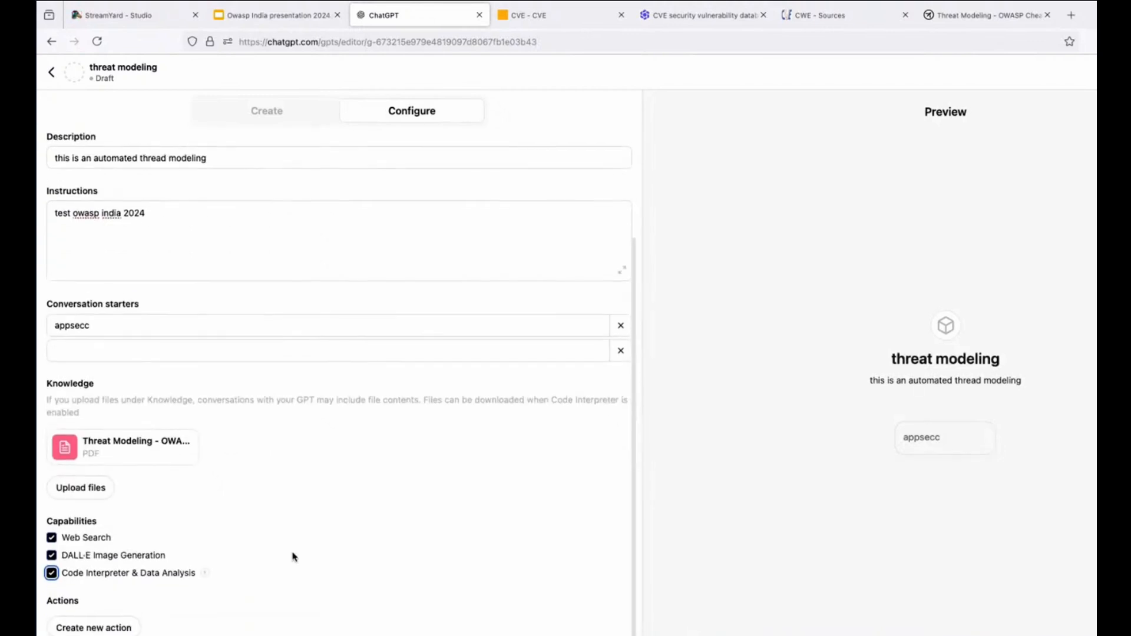
mouse_move(714, 592)
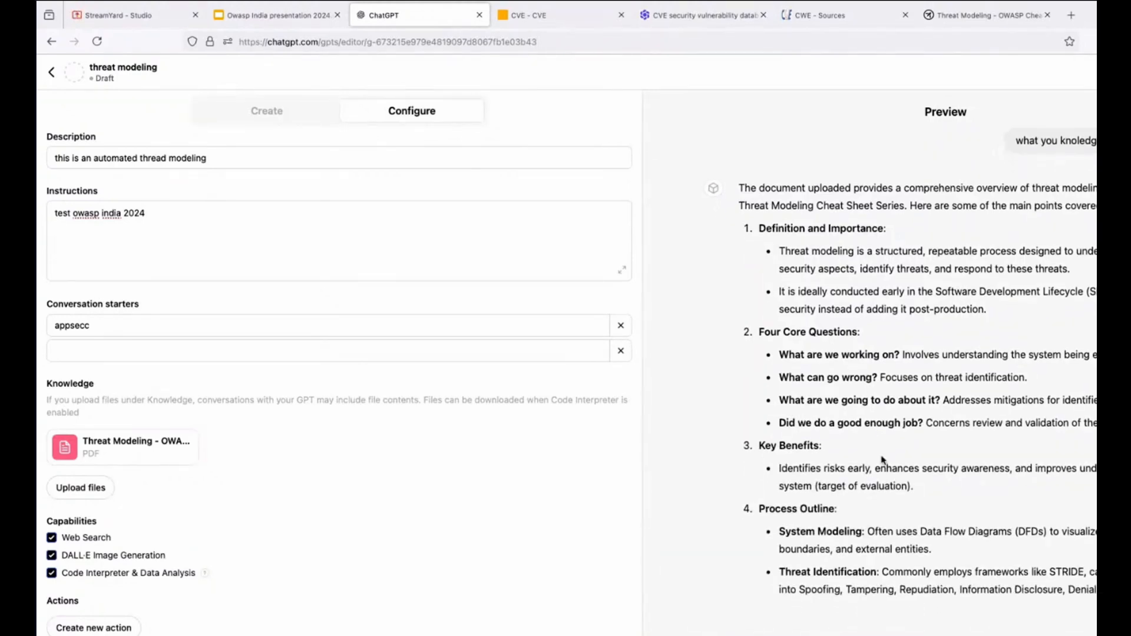
scroll(down, 3)
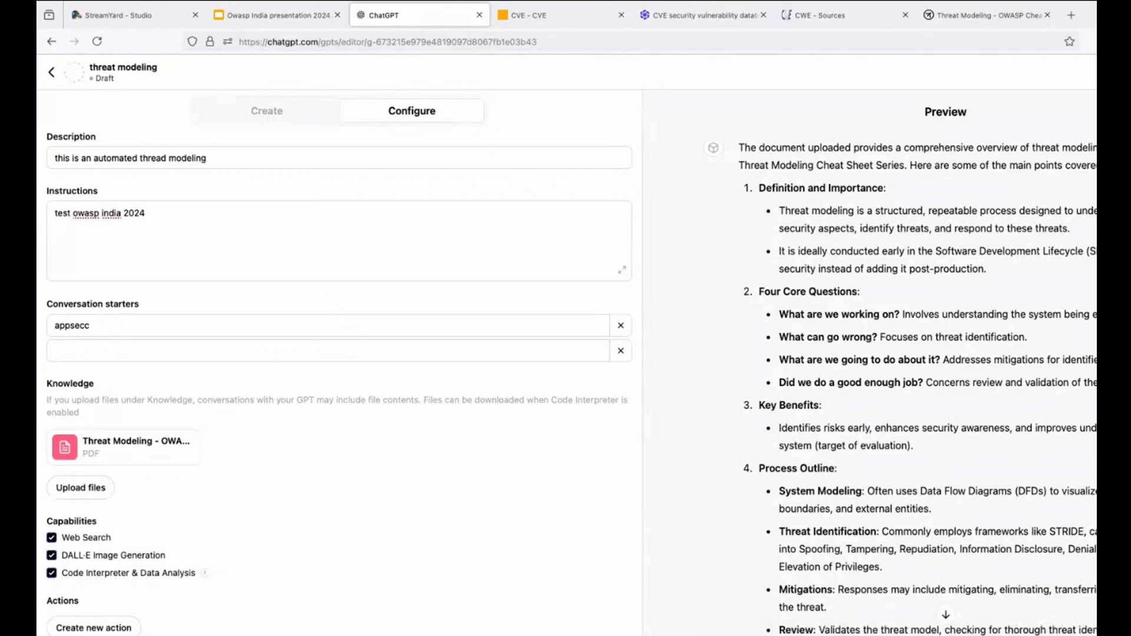
- Scroll through the STRIDE threat model for the C# site, with mitigations and review steps
scroll(down, 3)
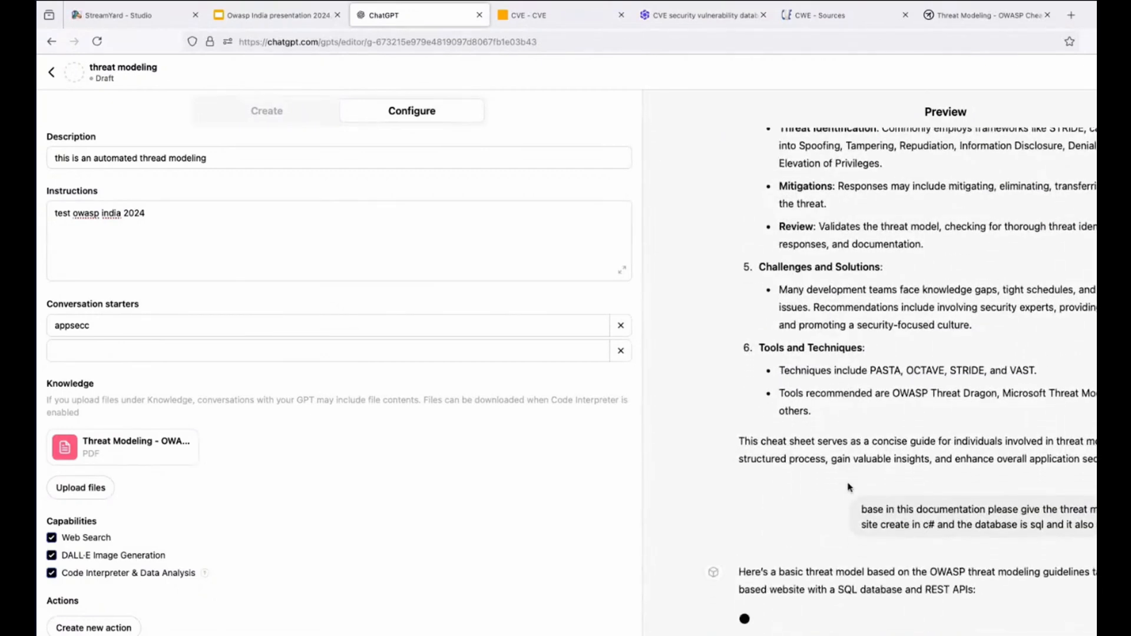
scroll(down, 3)
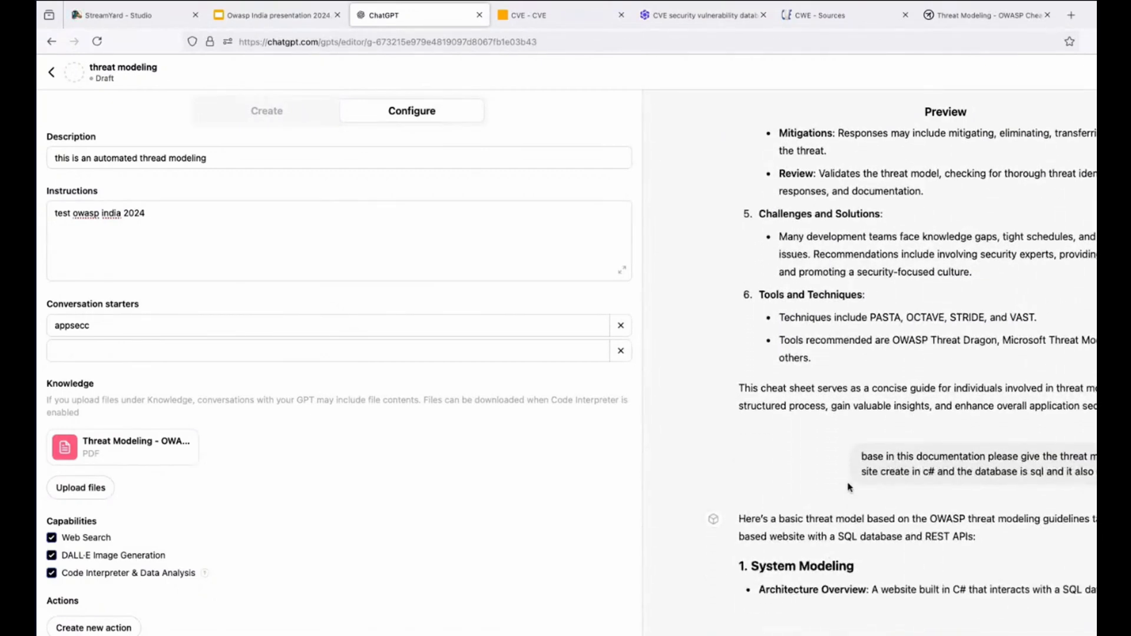
scroll(down, 3)
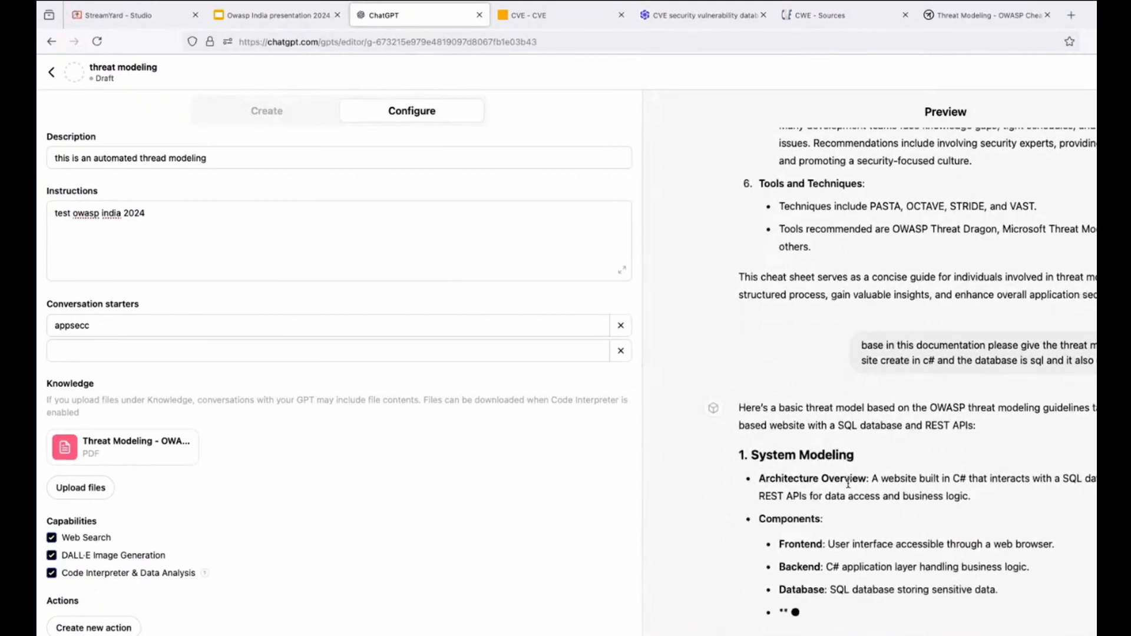
scroll(down, 3)
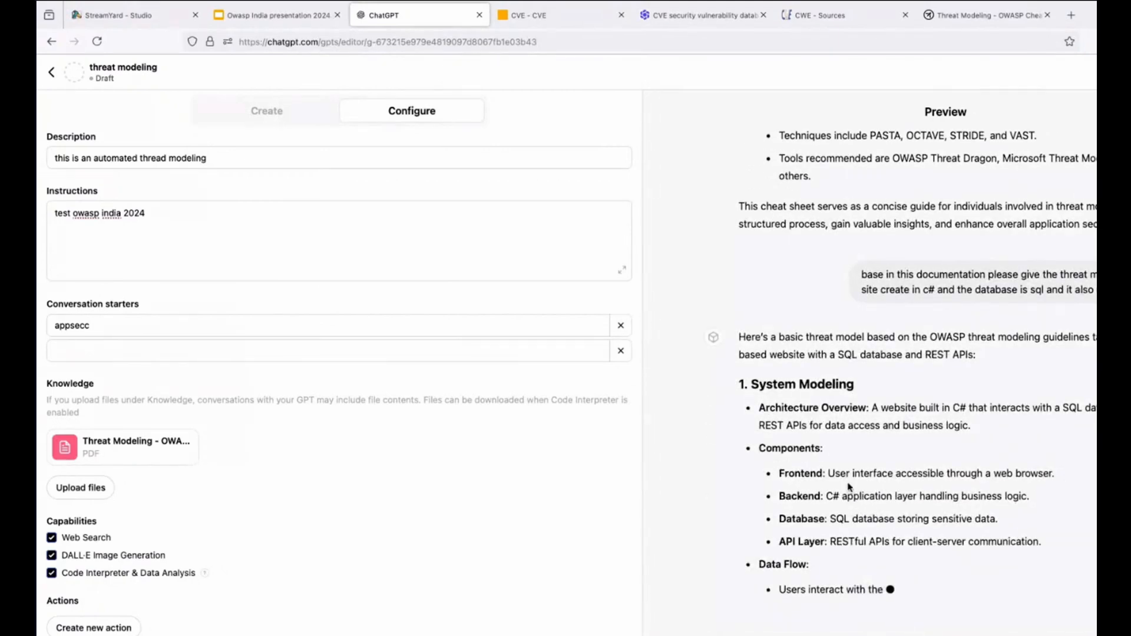
scroll(down, 3)
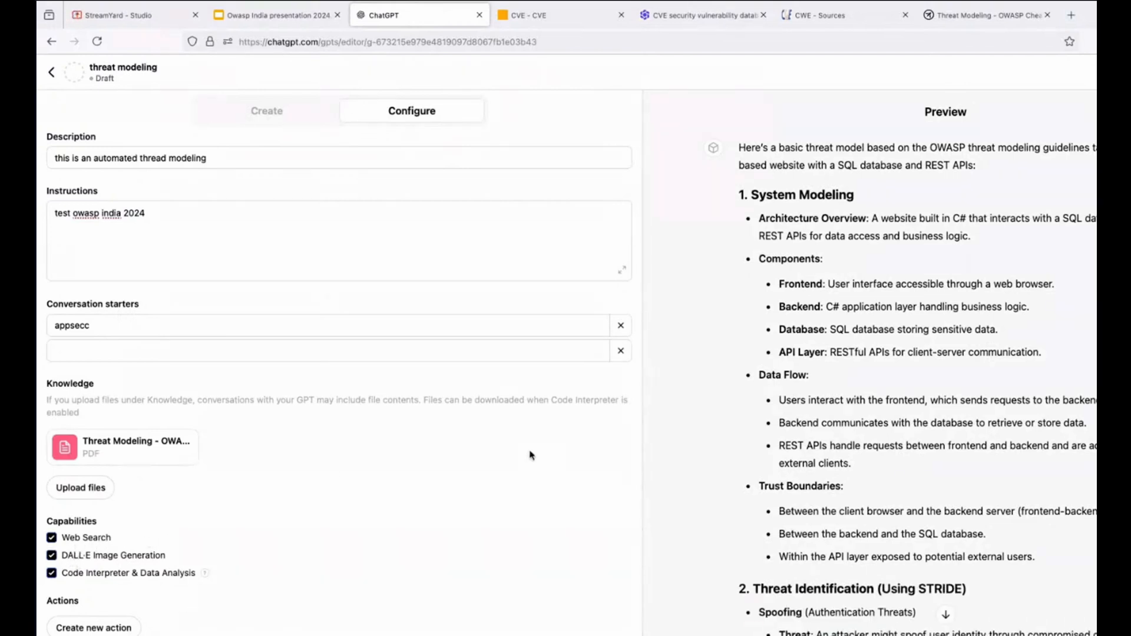
scroll(down, 3)
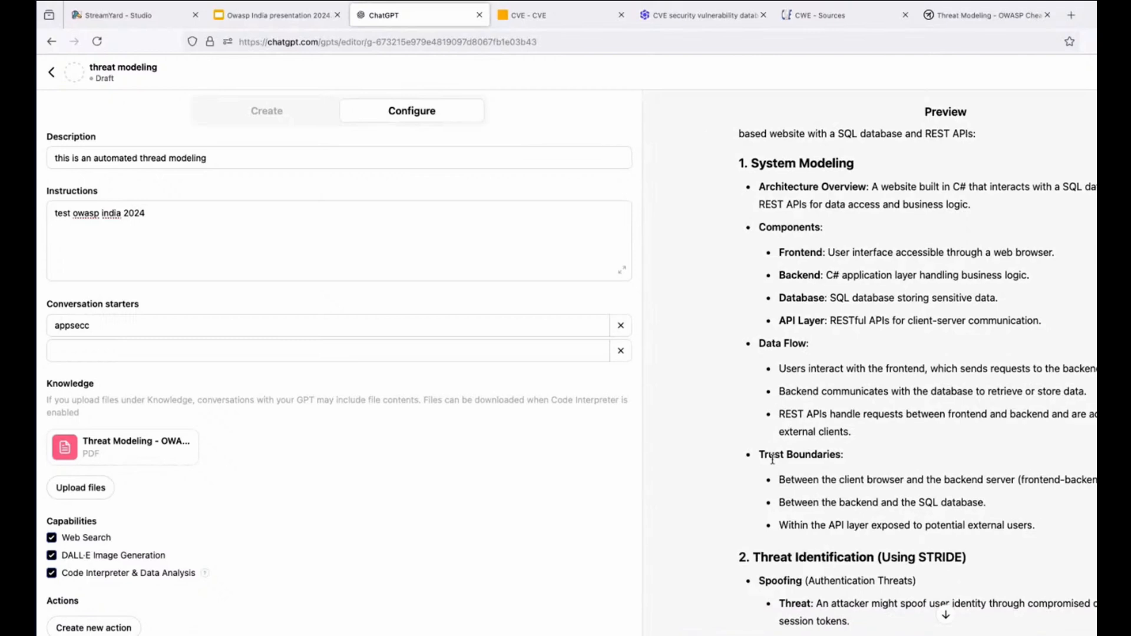
scroll(down, 3)
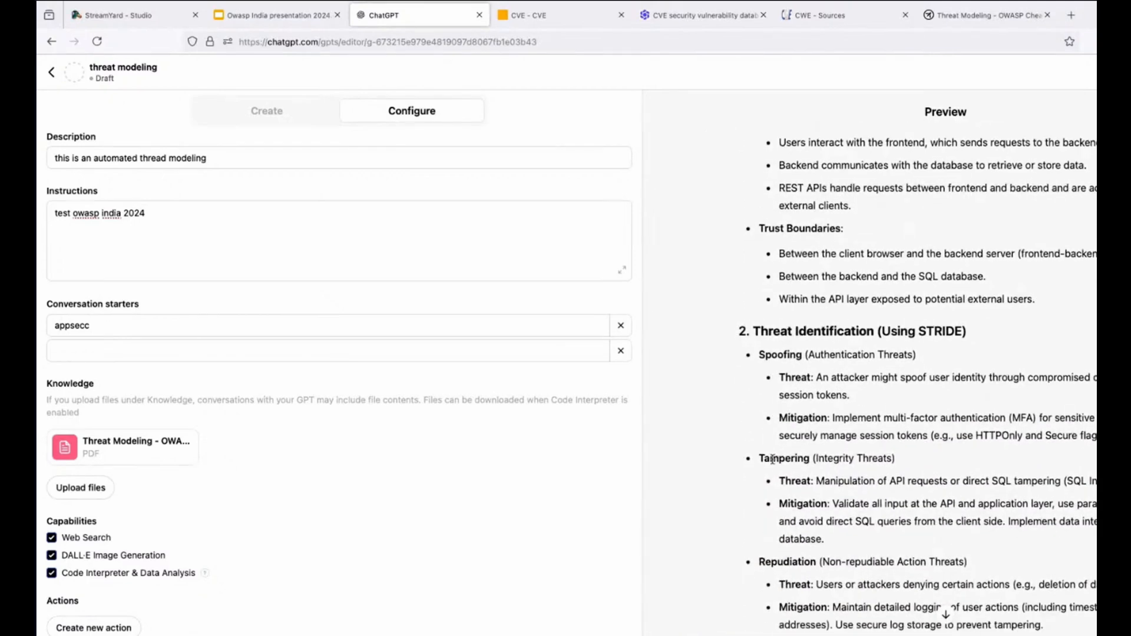
scroll(down, 3)
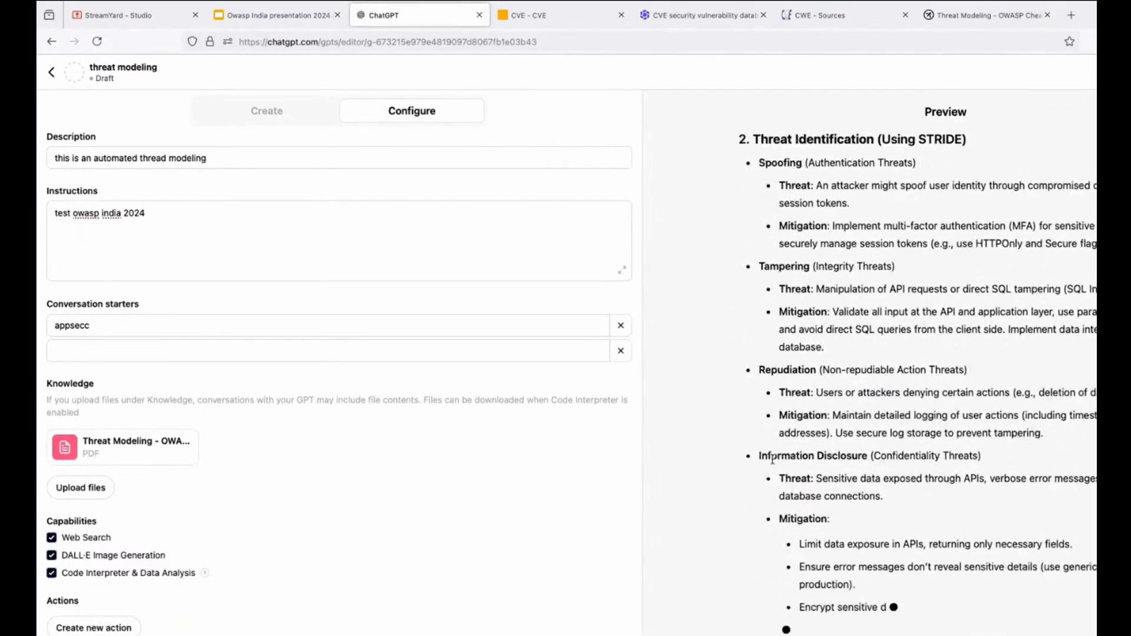
scroll(down, 3)
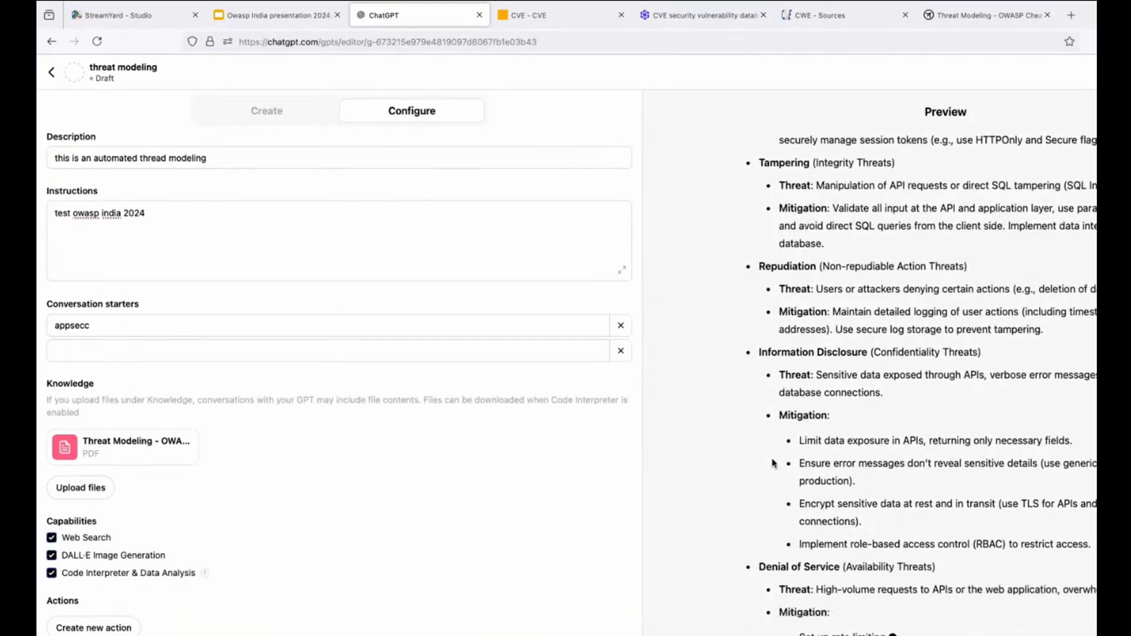
scroll(down, 3)
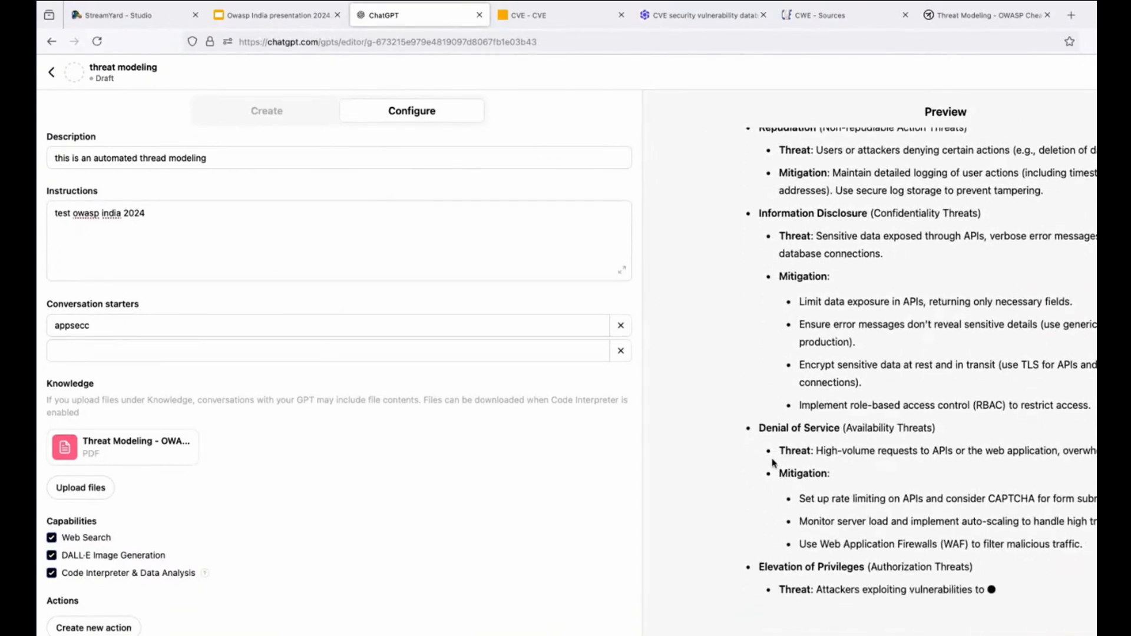
scroll(down, 3)
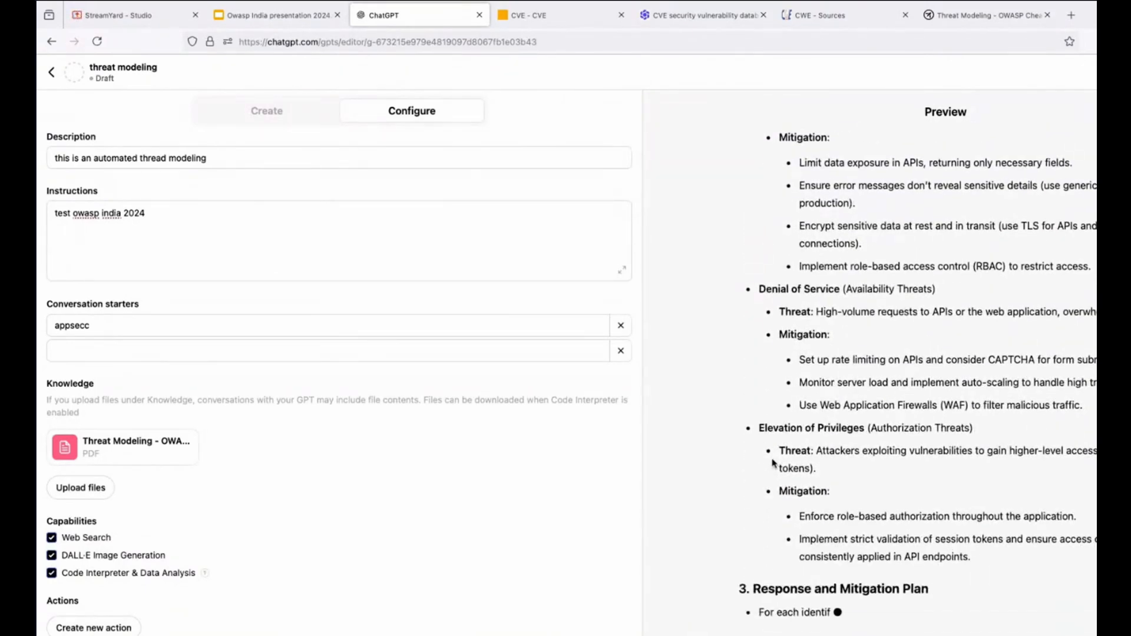
scroll(down, 3)
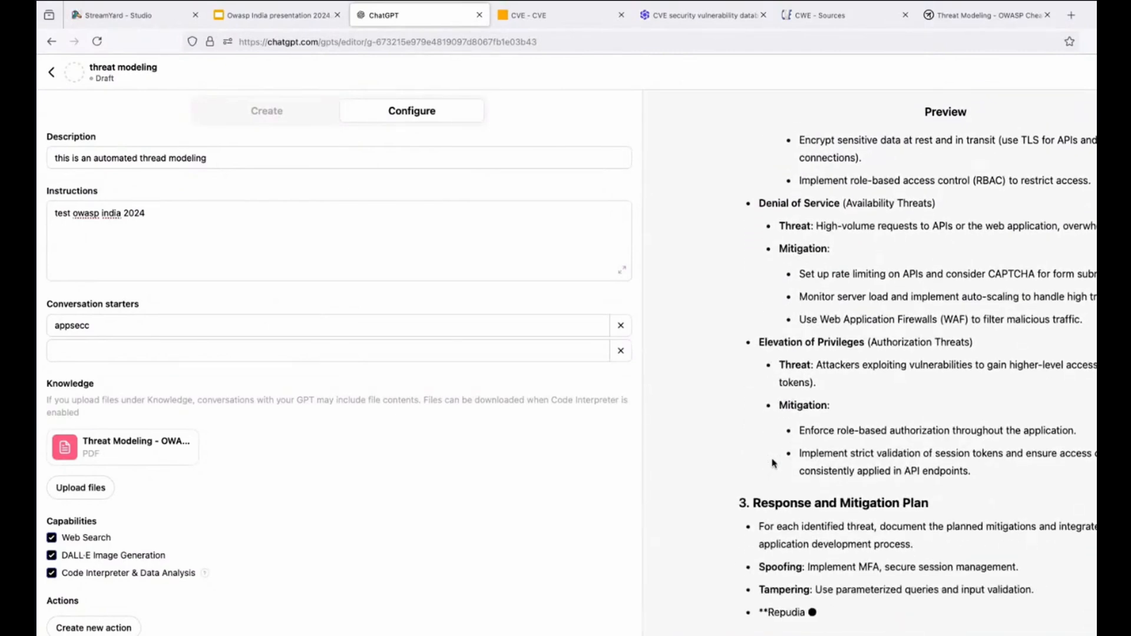
scroll(down, 3)
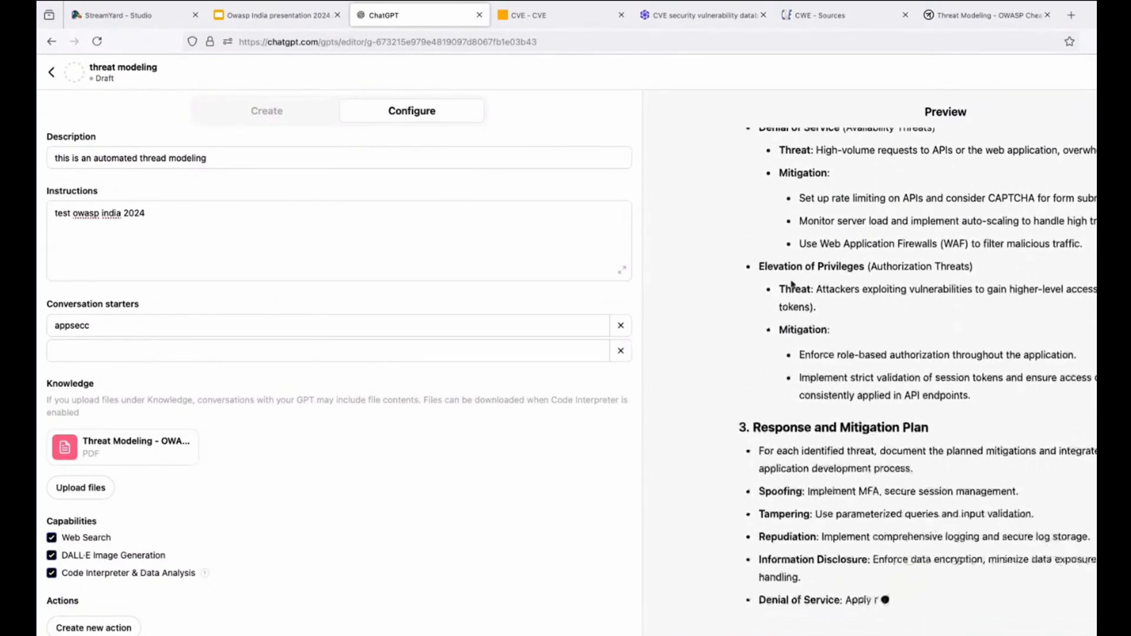
scroll(down, 3)
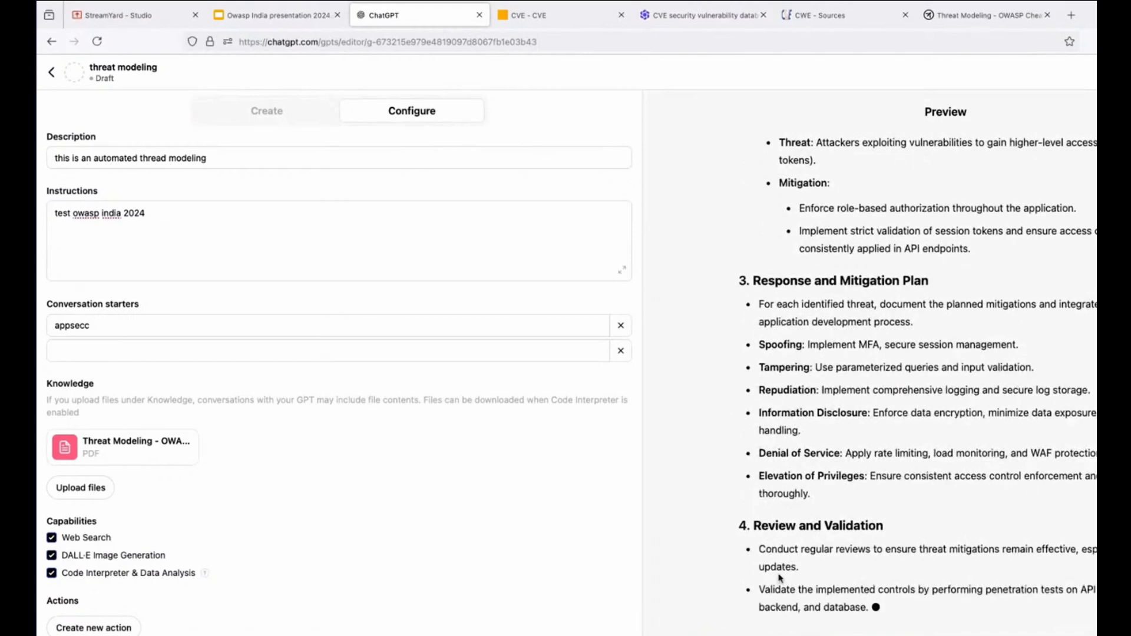
scroll(down, 3)
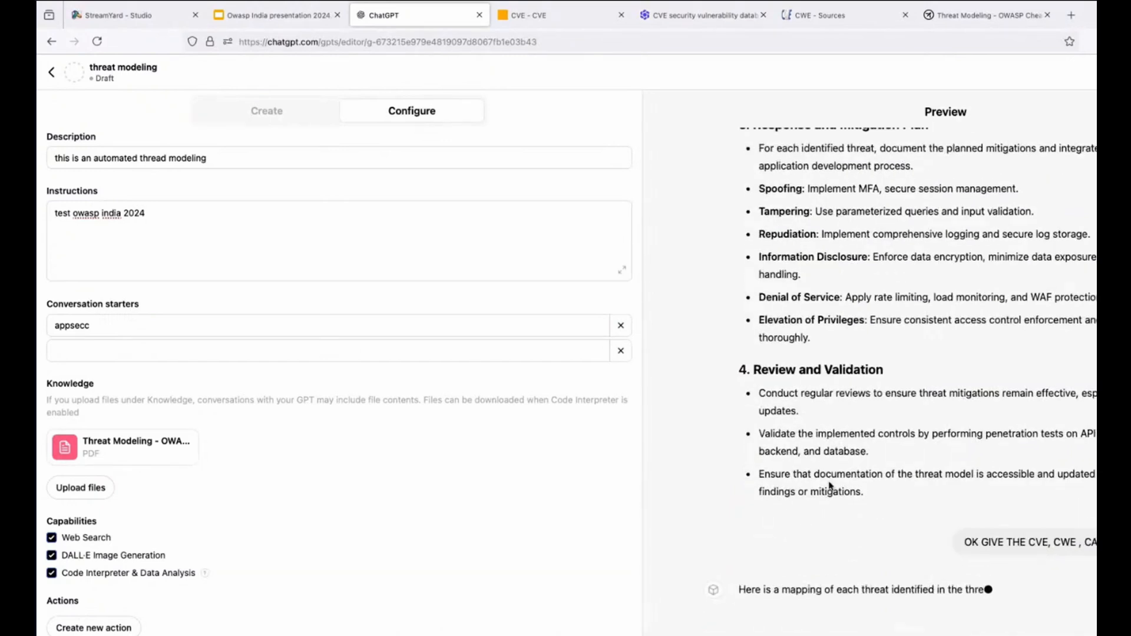
- Read through the threat-to-CWE, CAPEC, CVE and CVSS mappings, highlighting CWE-522
scroll(down, 3)
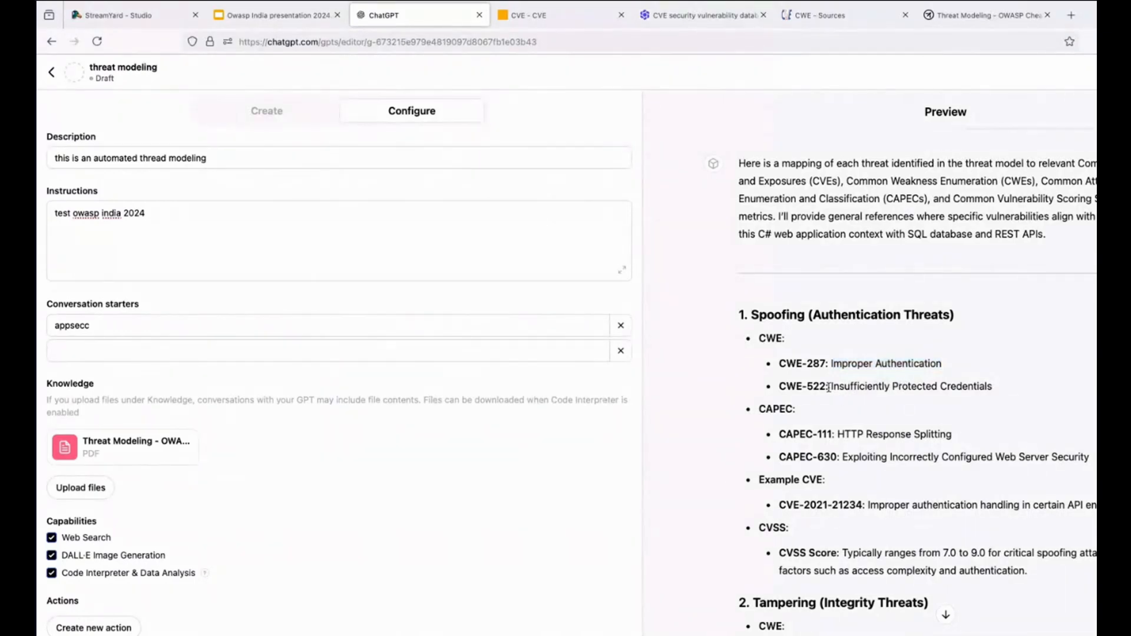
drag(829, 386, 993, 386)
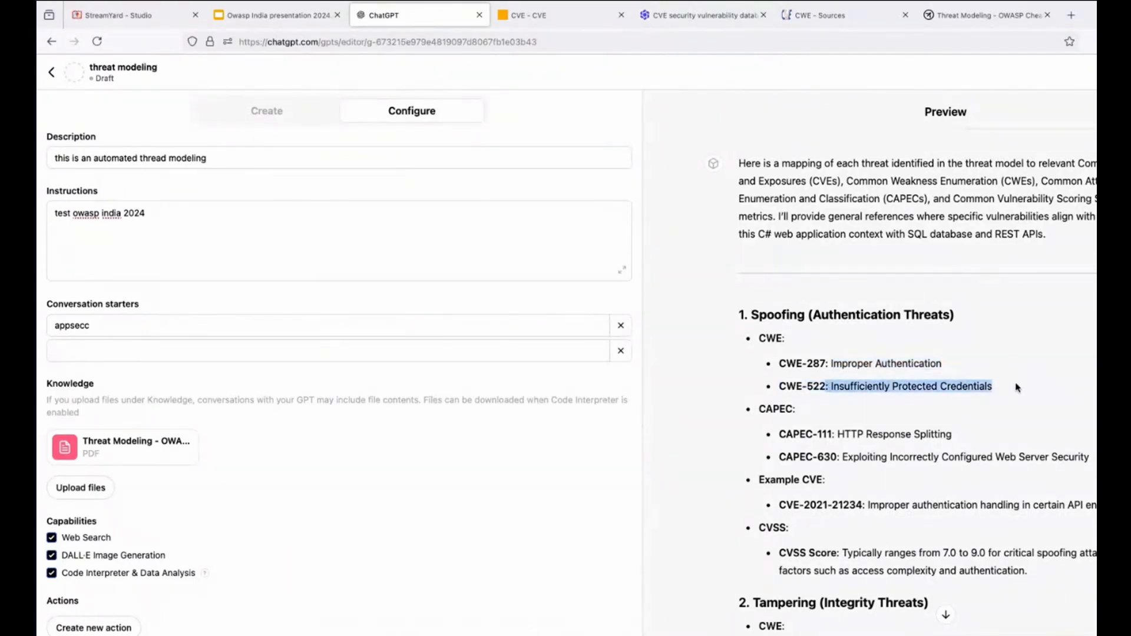
mouse_move(990, 432)
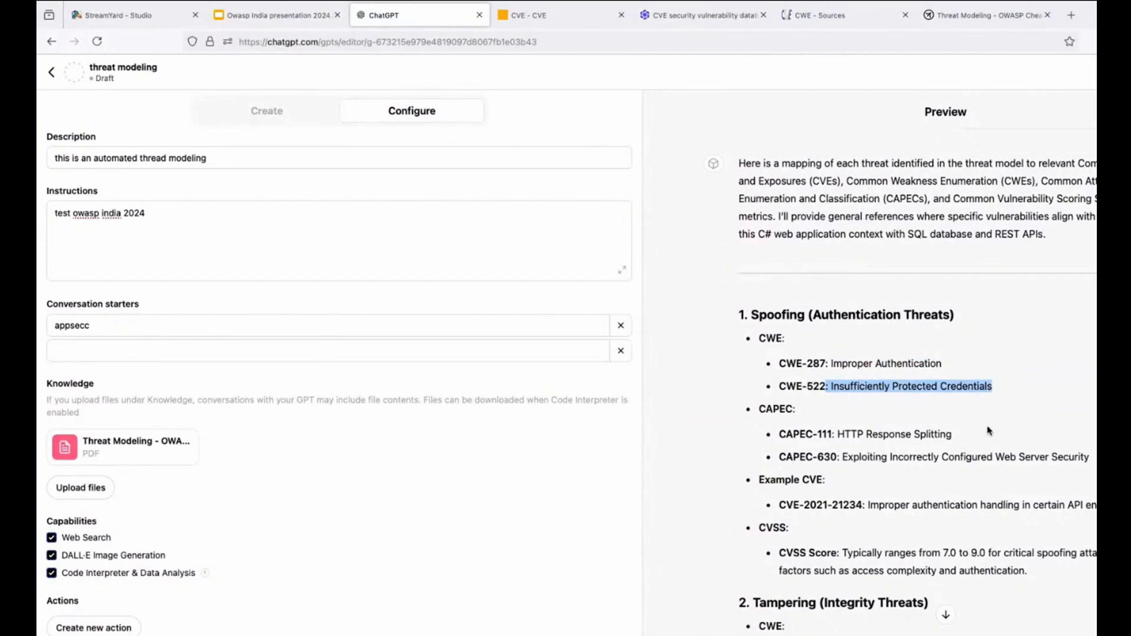
scroll(down, 3)
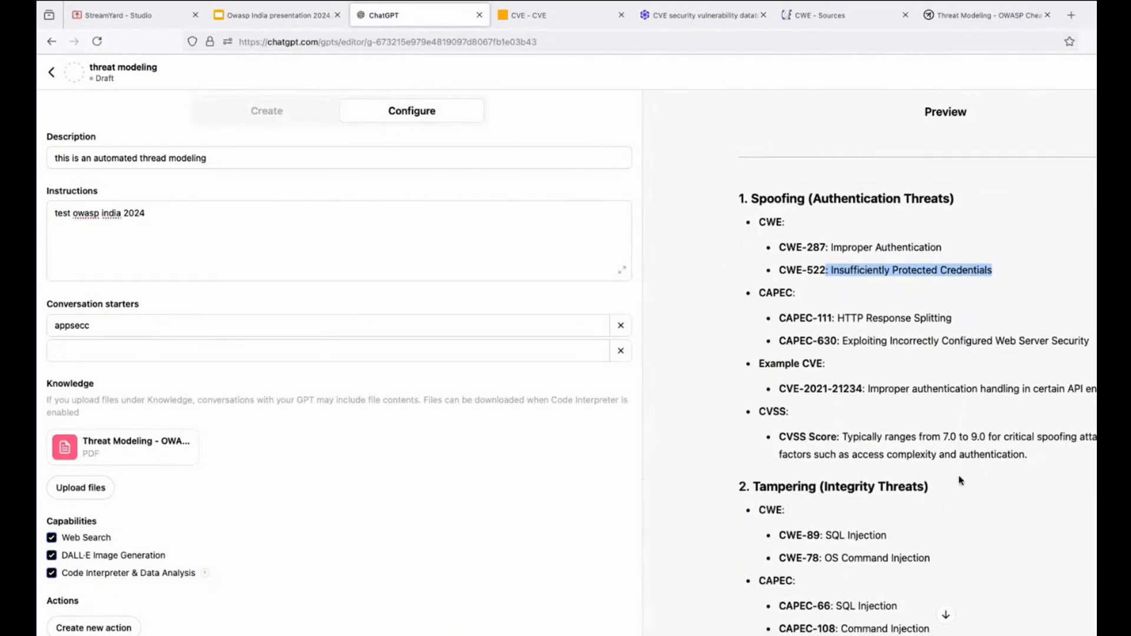
scroll(down, 3)
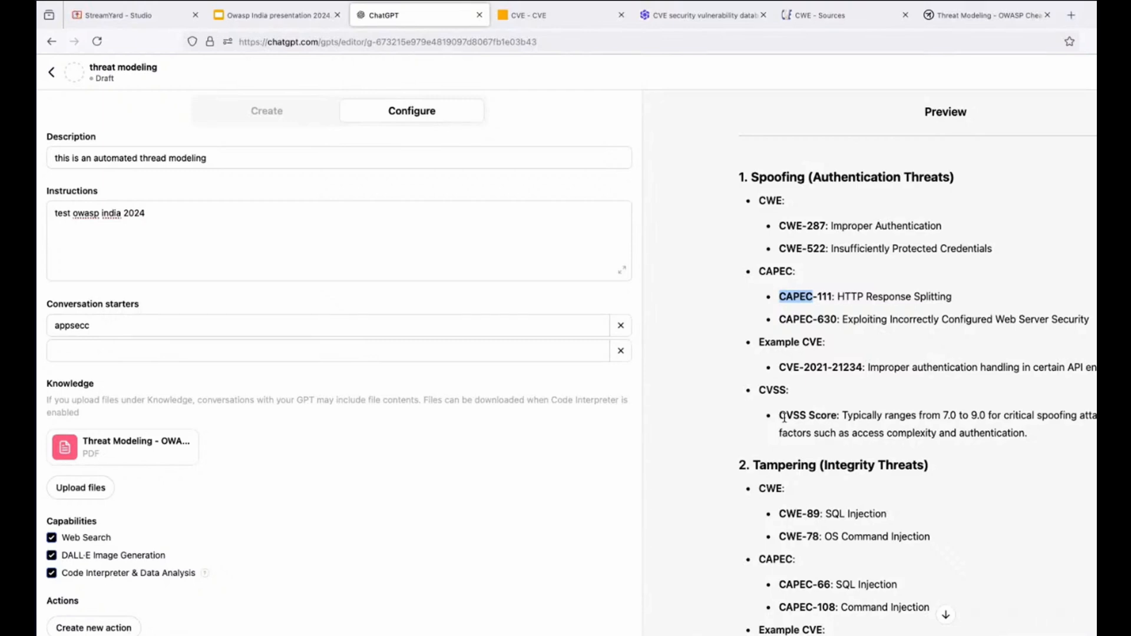
mouse_move(843, 393)
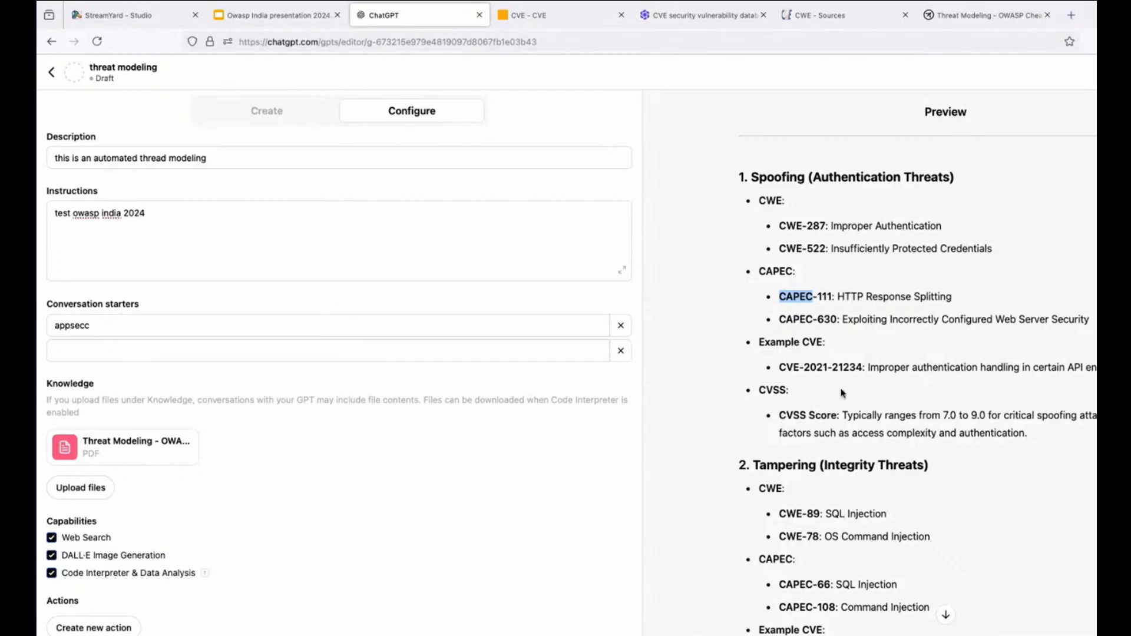
scroll(down, 3)
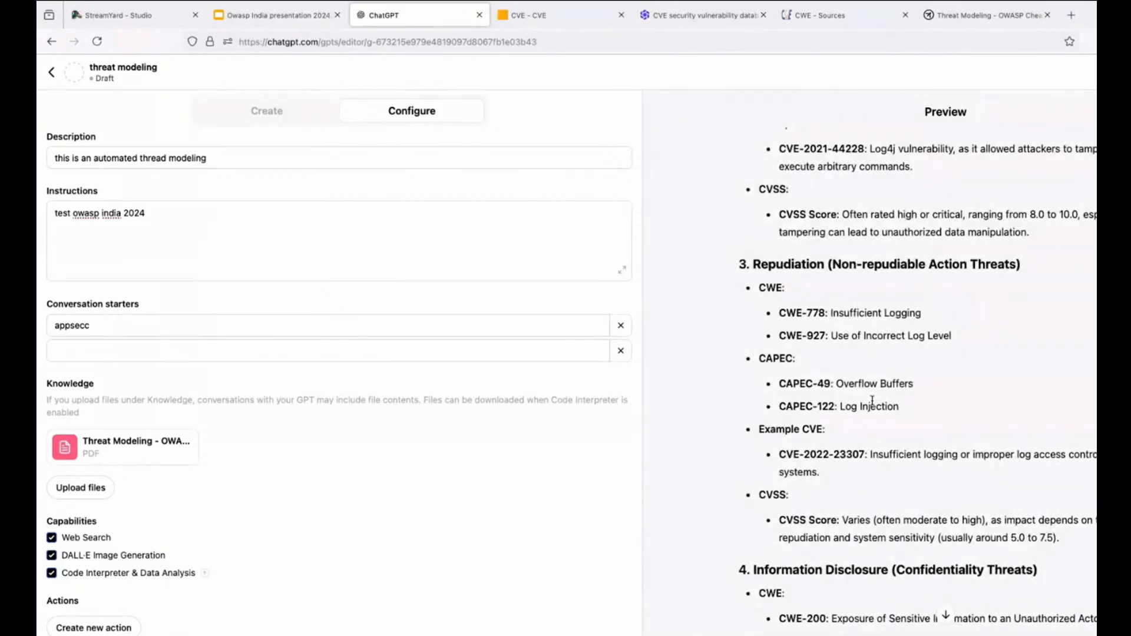
scroll(down, 3)
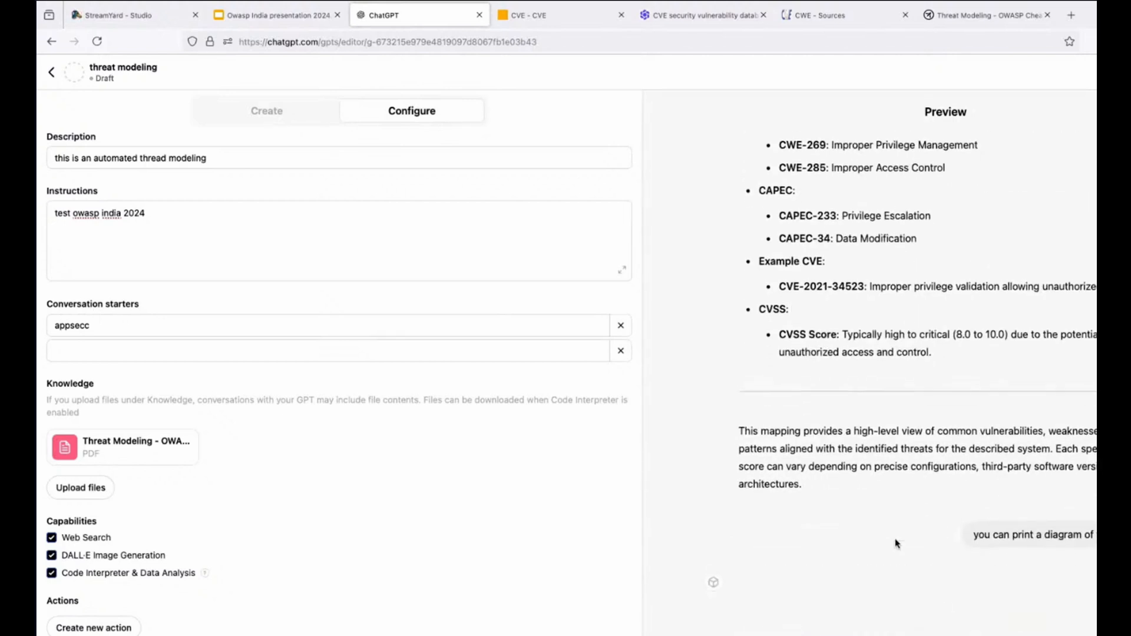
- Scroll to the generated architecture diagram of the web app, SQL database and REST APIs
scroll(down, 3)
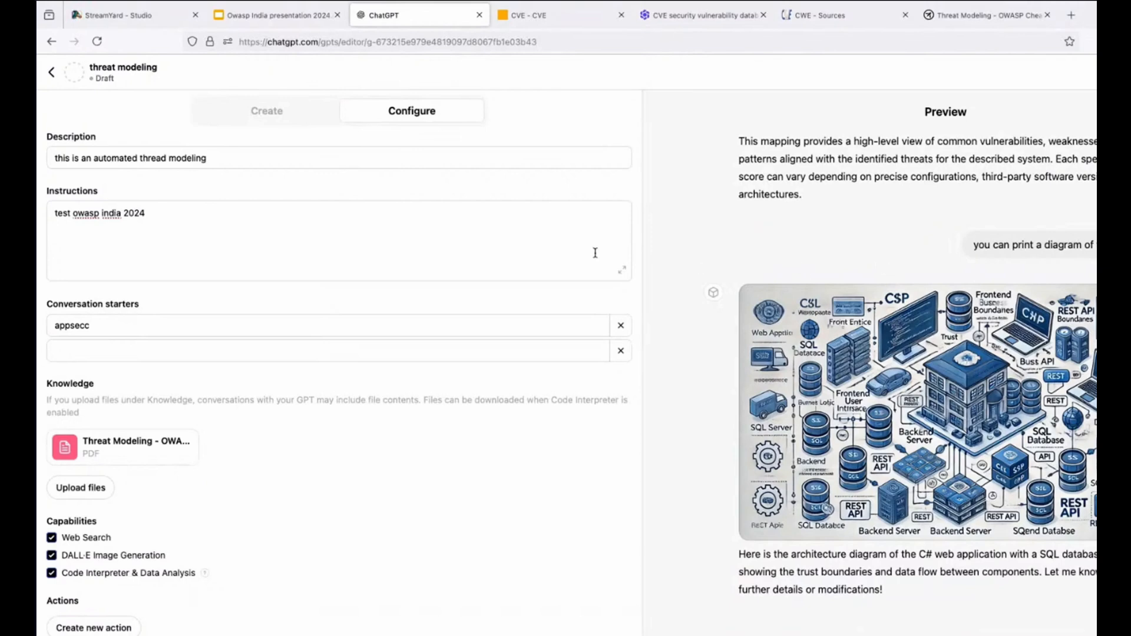
mouse_move(425, 314)
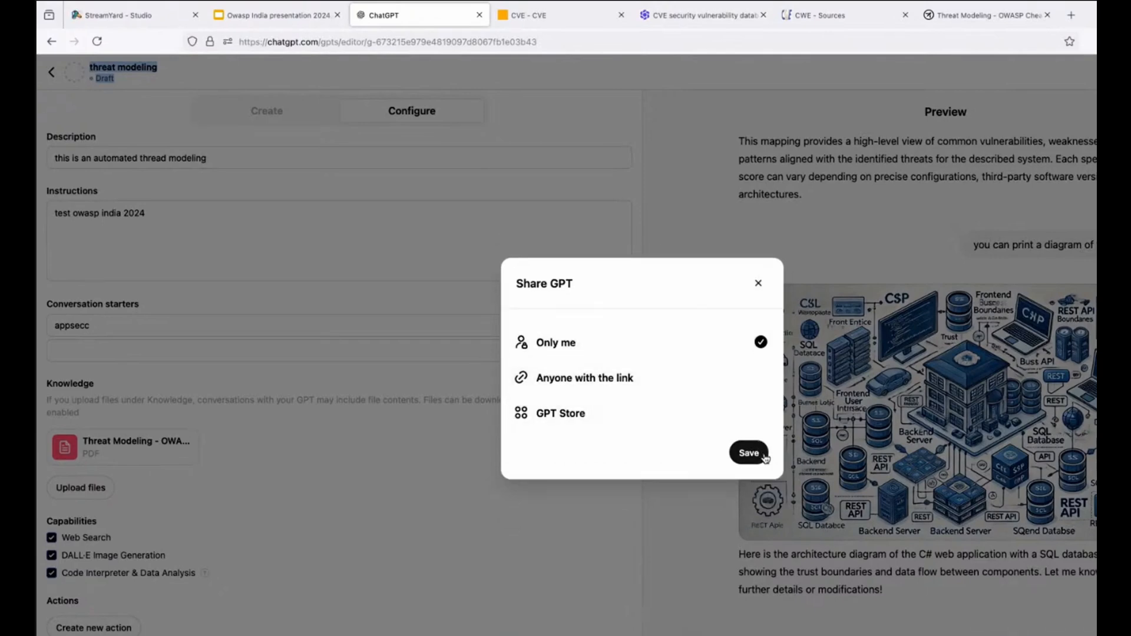
- Publish the threat modeling GPT with visibility set to Only me
click(749, 453)
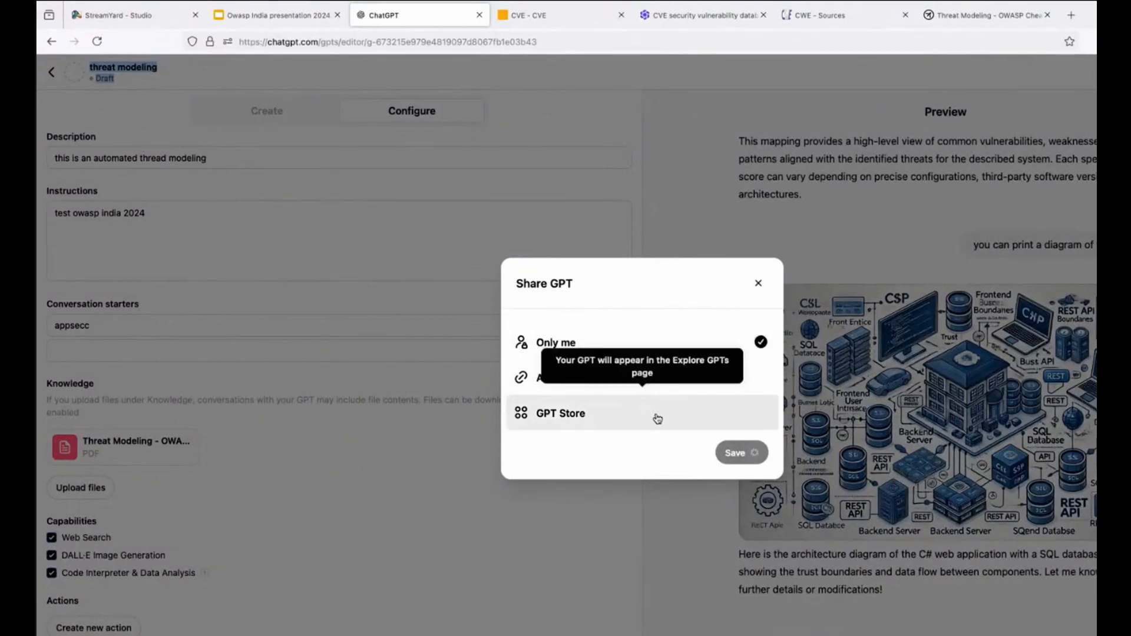
click(735, 452)
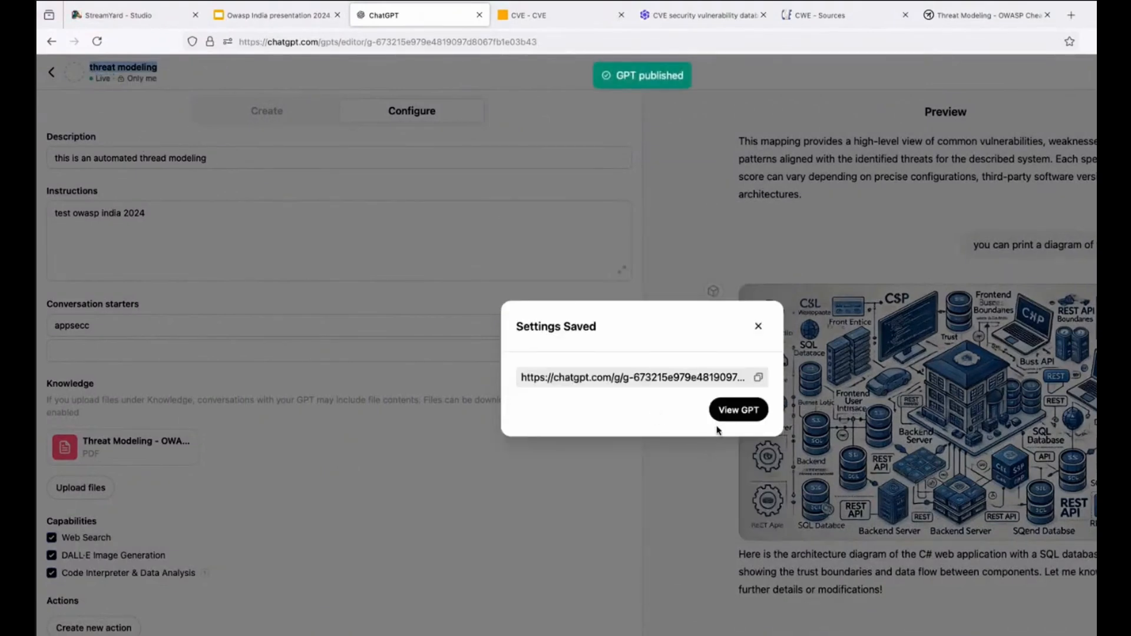